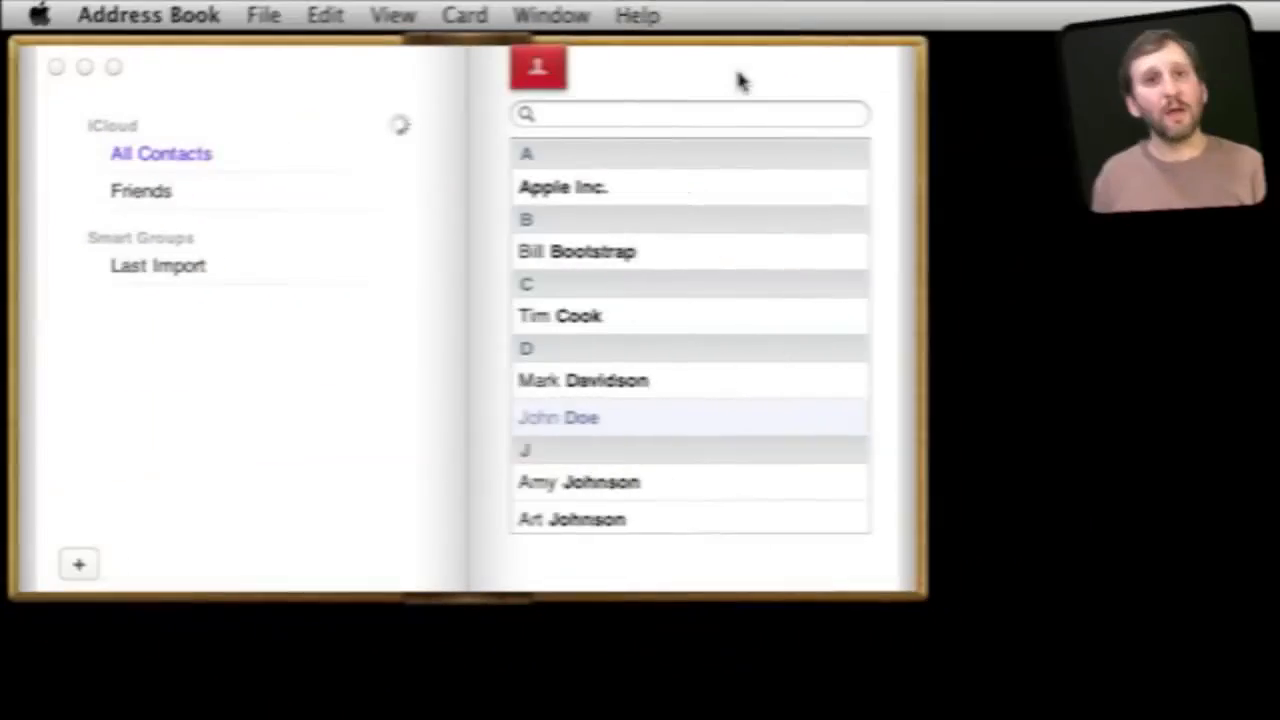
Step: Show the contact list alongside the card with every contact visible
click(390, 16)
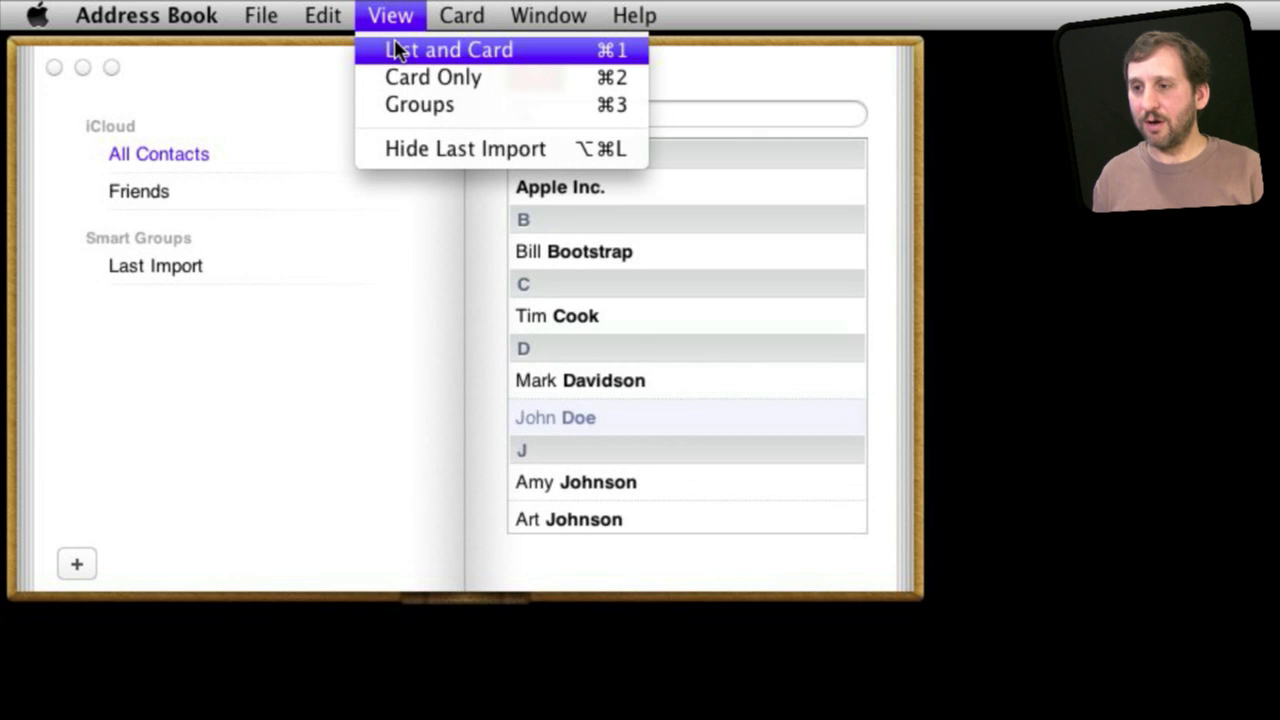
click(448, 48)
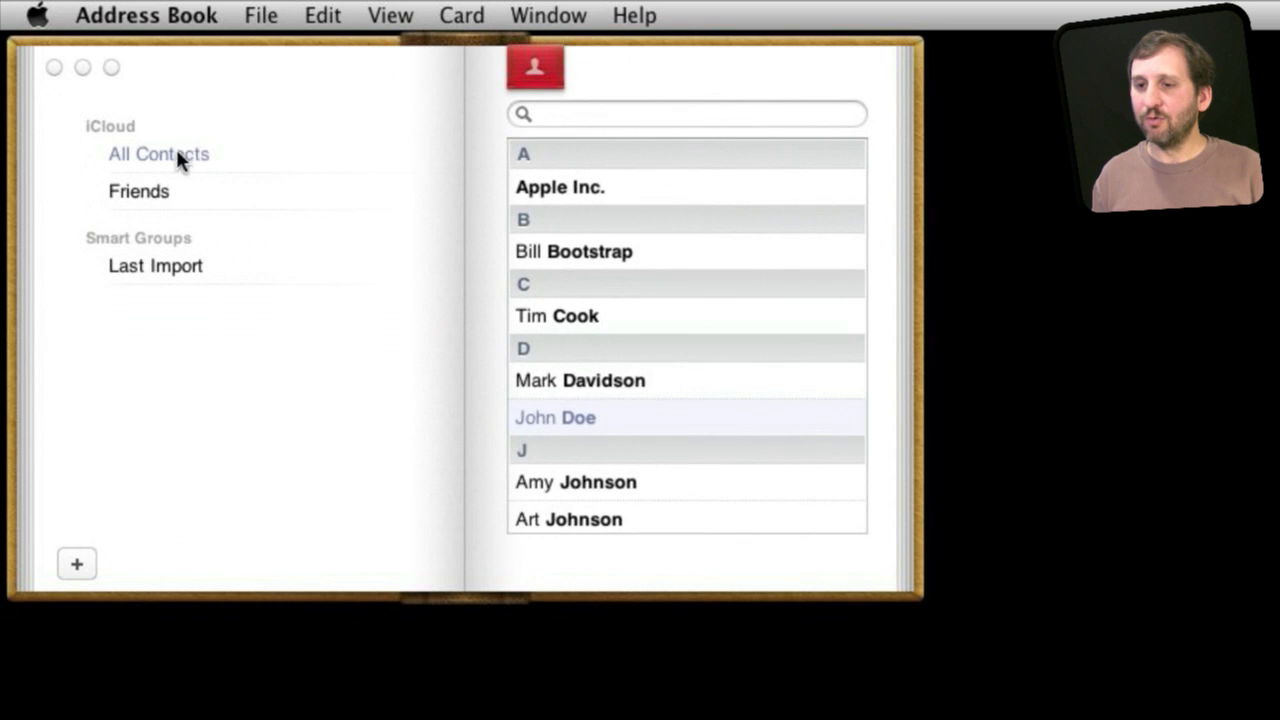
click(158, 154)
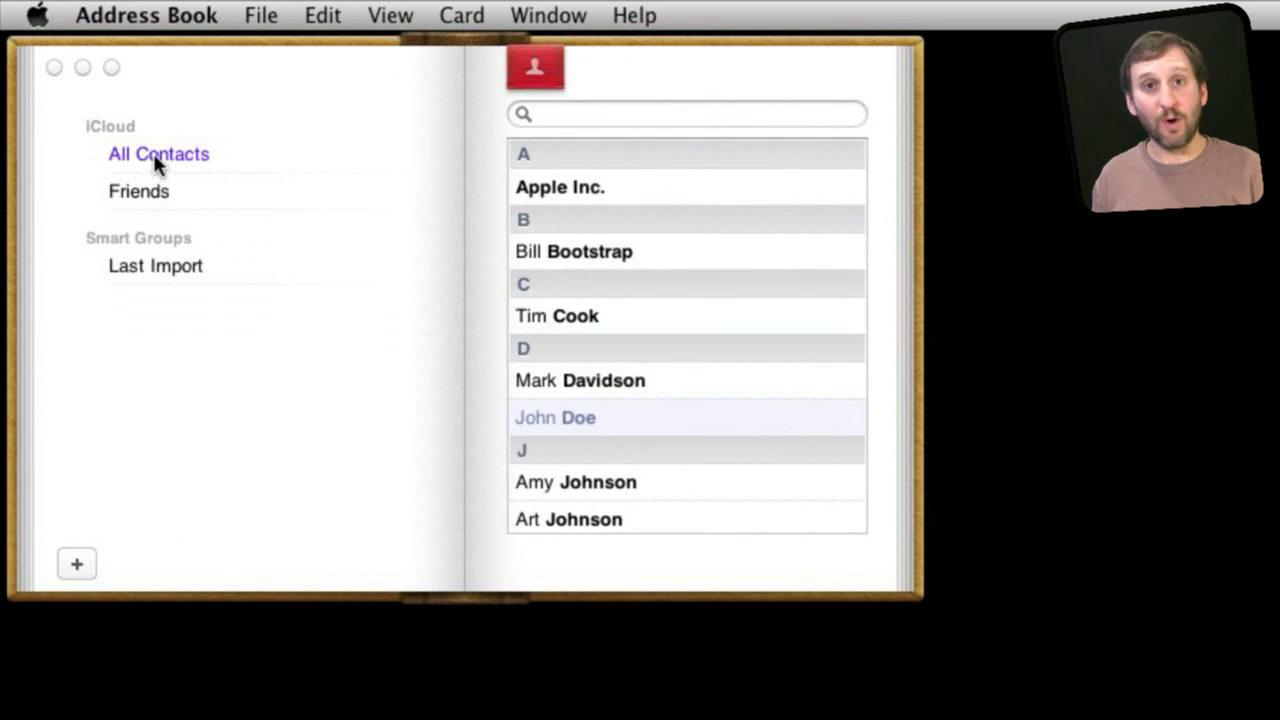
mouse_move(278, 240)
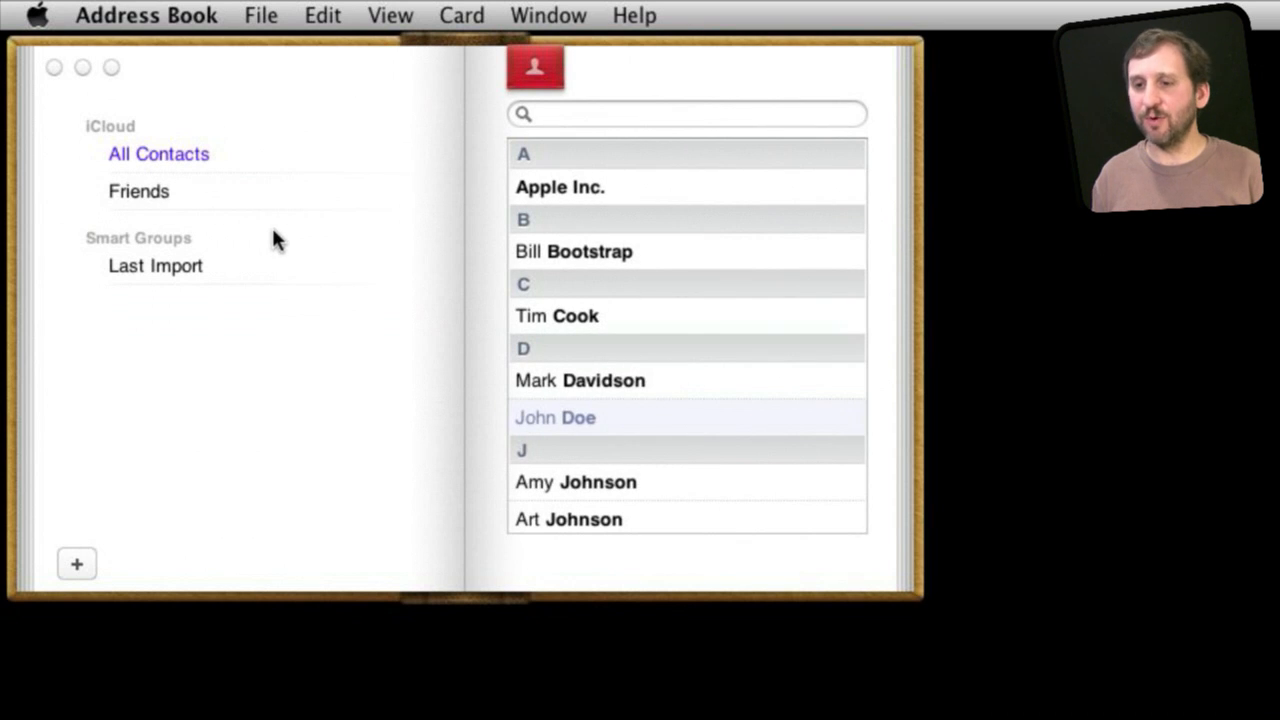
mouse_move(260, 20)
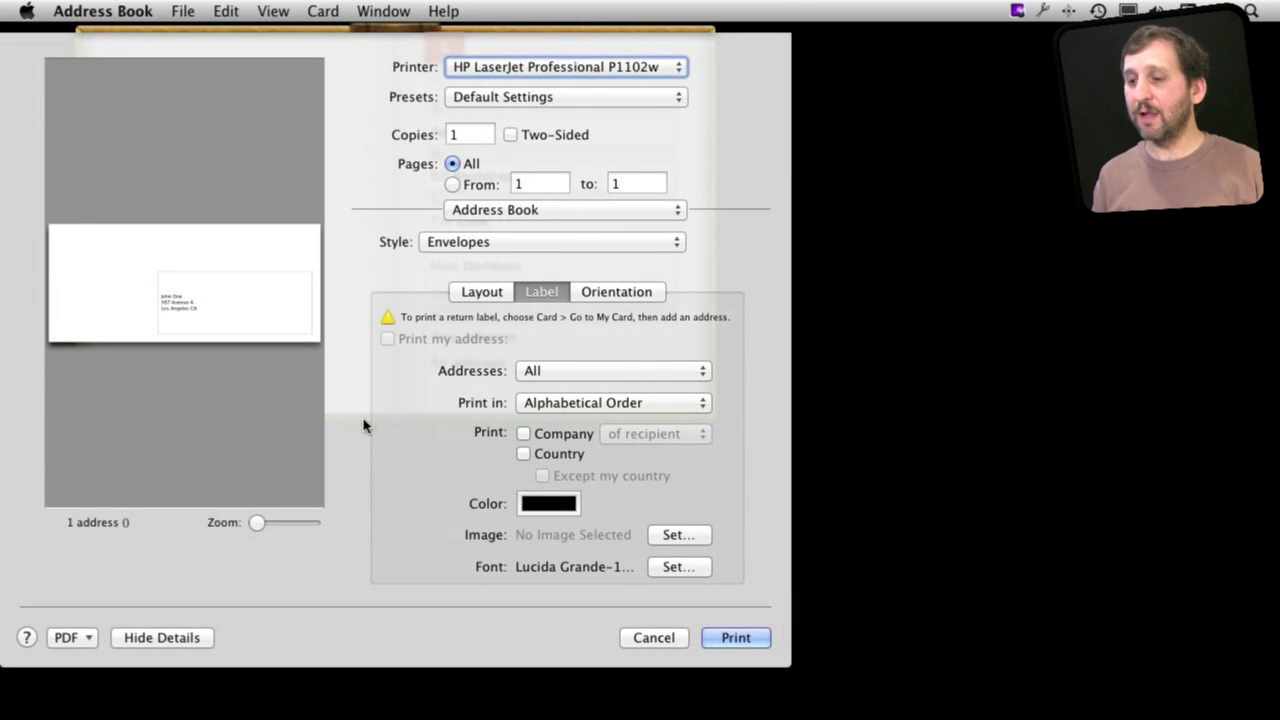
mouse_move(500, 448)
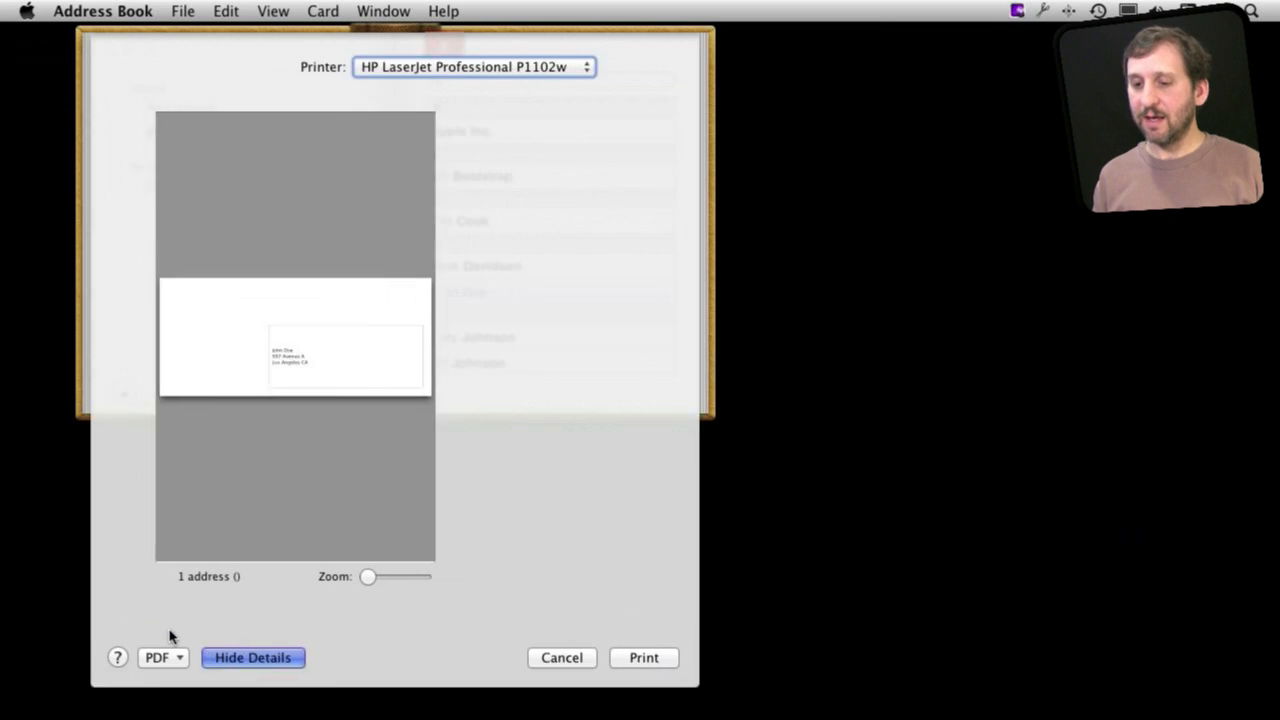
Step: Collapse the print sheet to the simple view, then expand the full options again
click(252, 656)
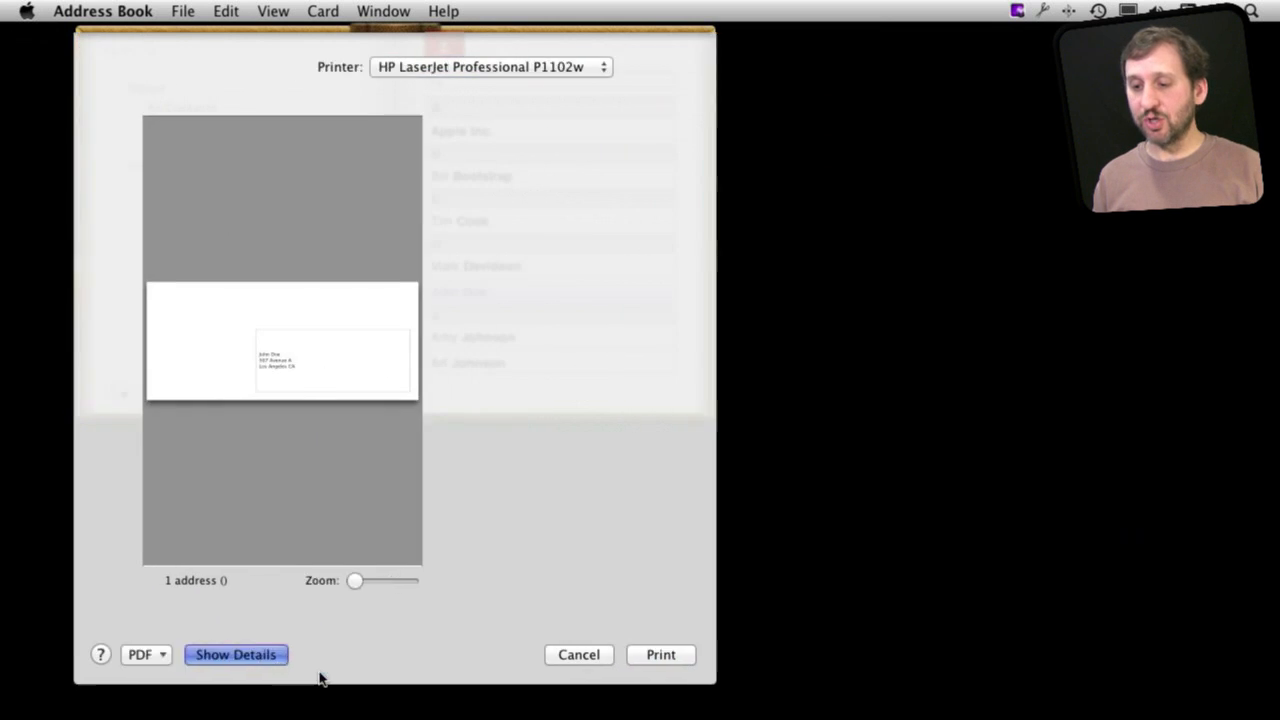
click(236, 654)
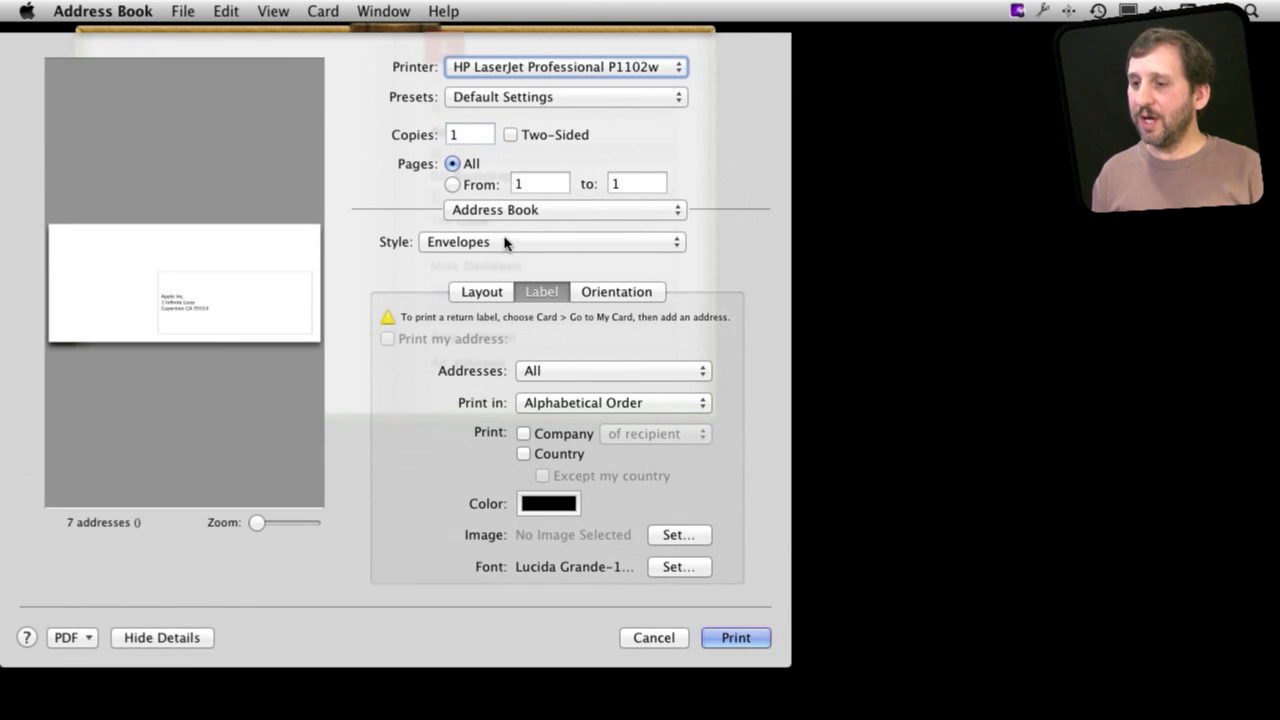
Step: Choose the Lists print style, trying landscape and returning to portrait
click(552, 240)
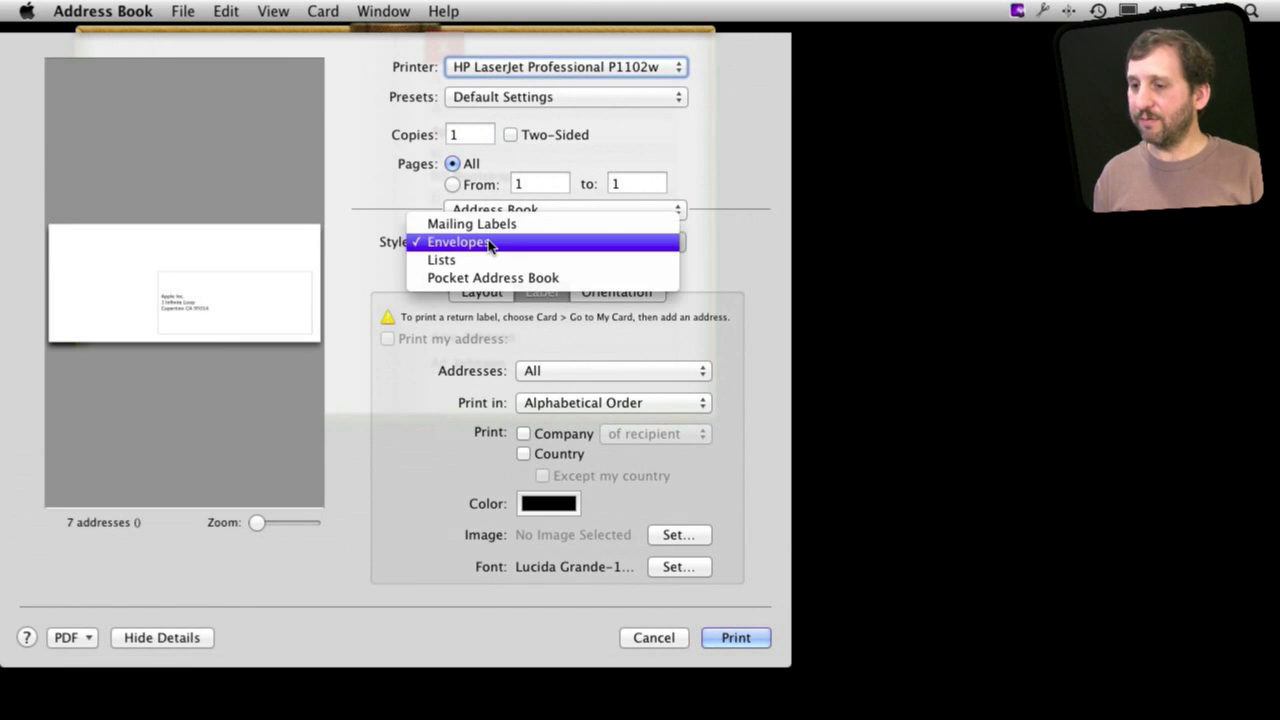
mouse_move(476, 260)
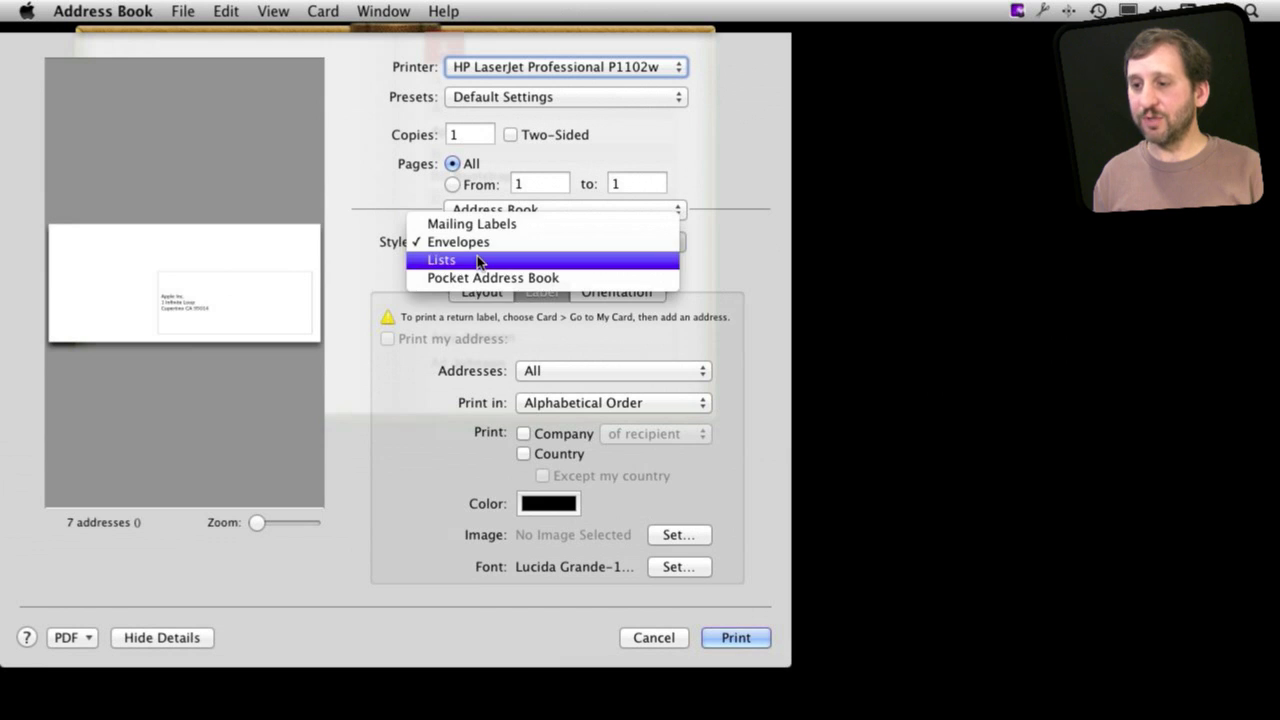
click(440, 260)
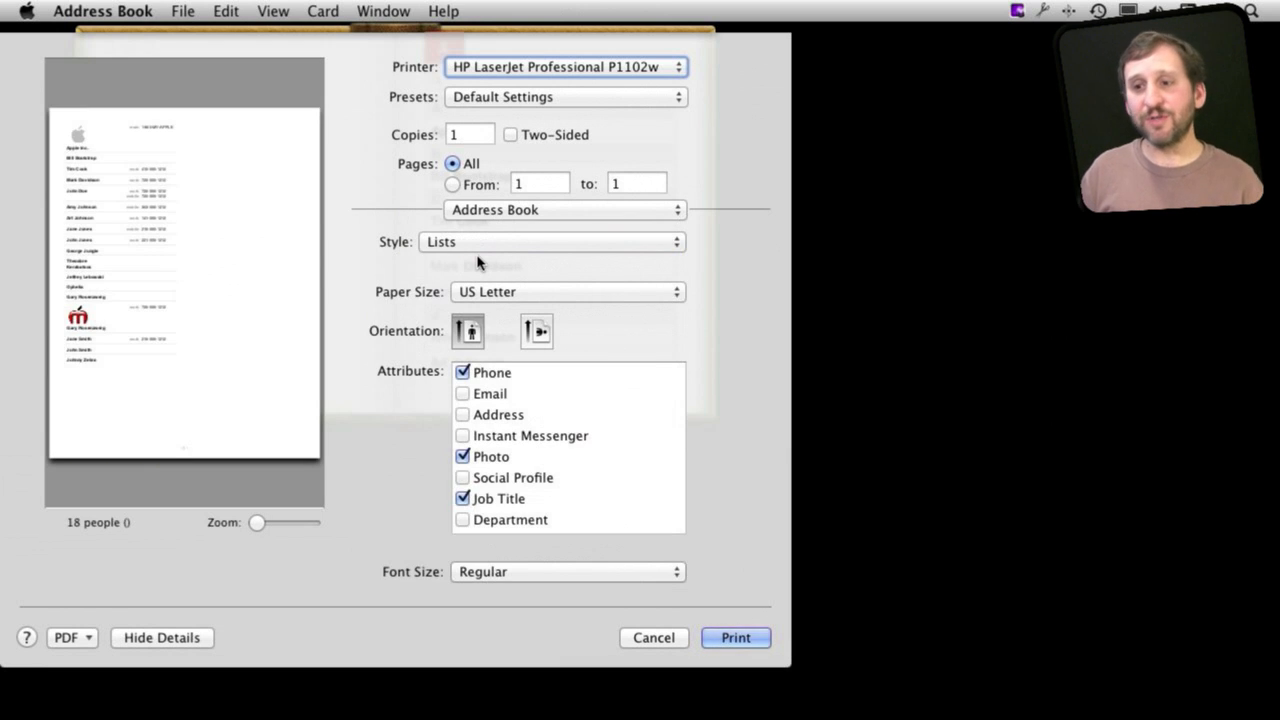
mouse_move(504, 272)
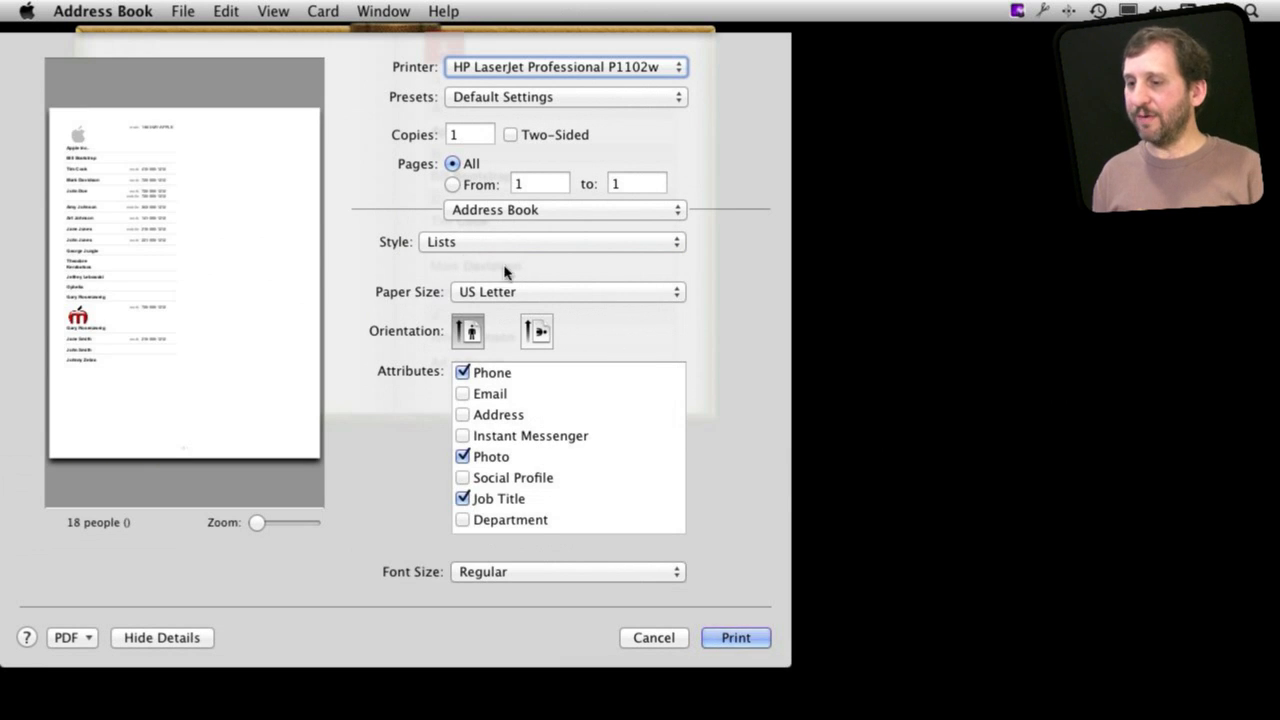
mouse_move(404, 280)
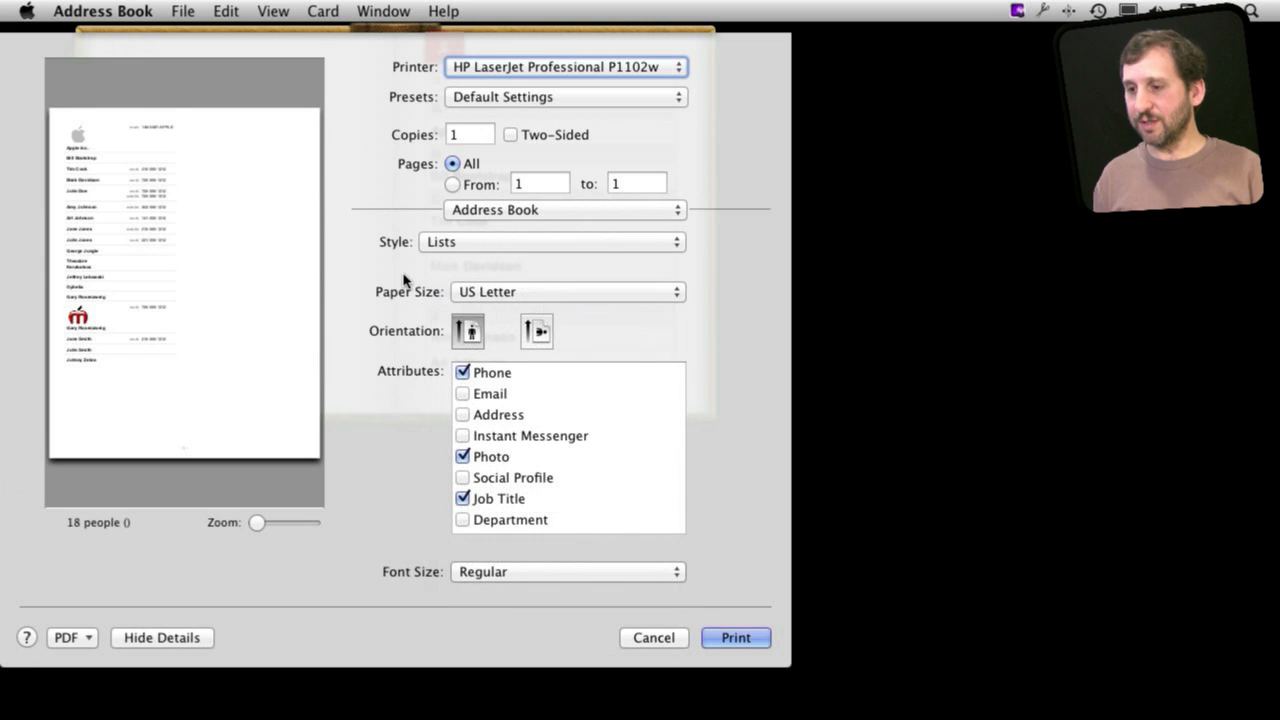
click(536, 332)
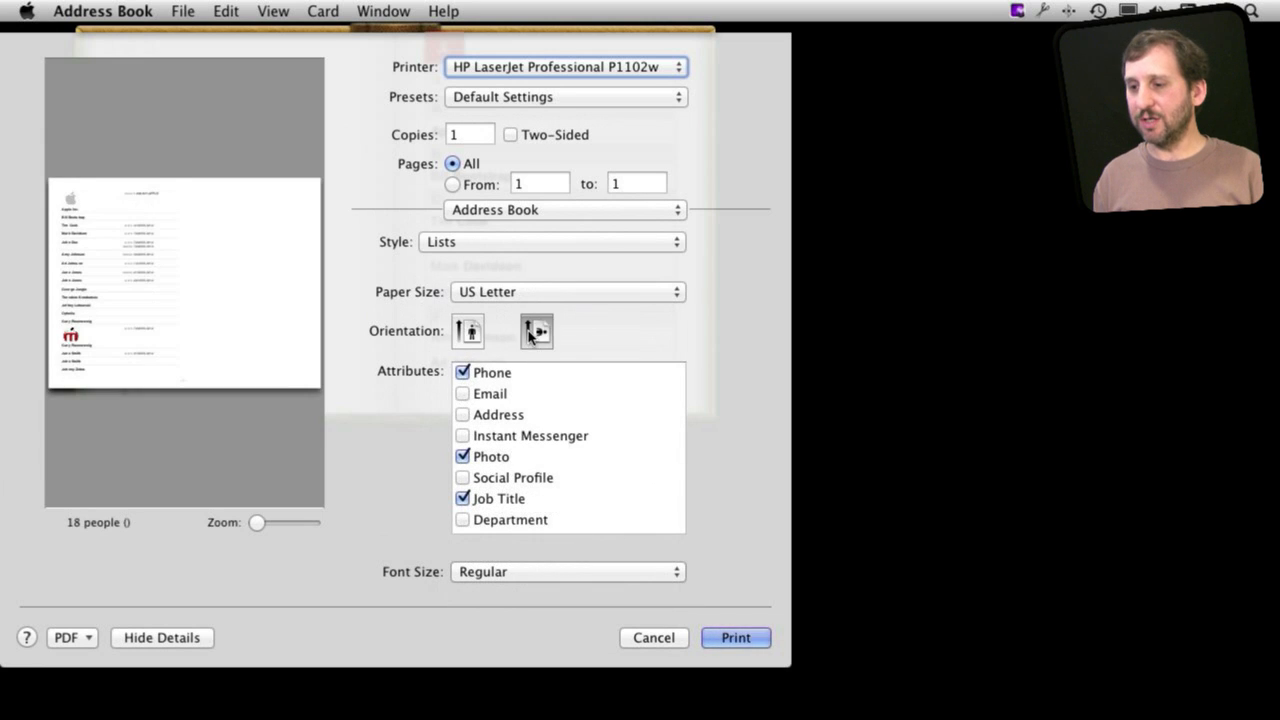
click(468, 332)
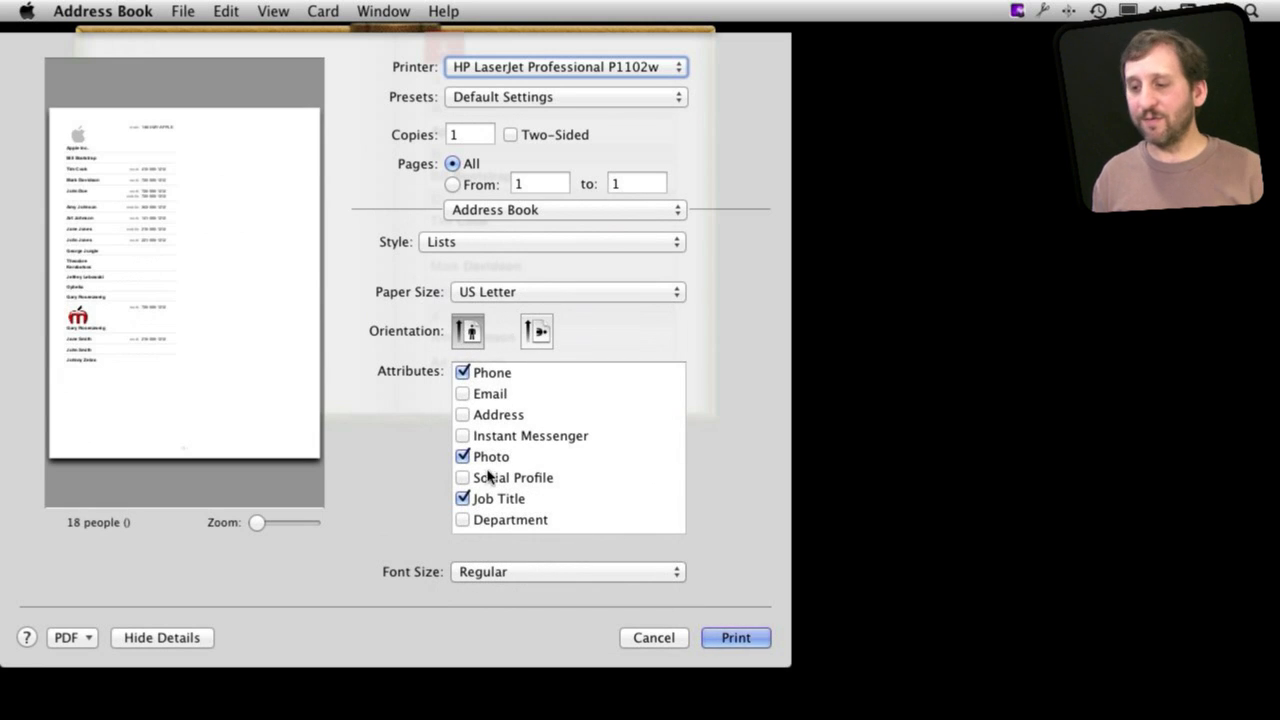
Step: Leave photos and job titles out of the list and include addresses
click(464, 456)
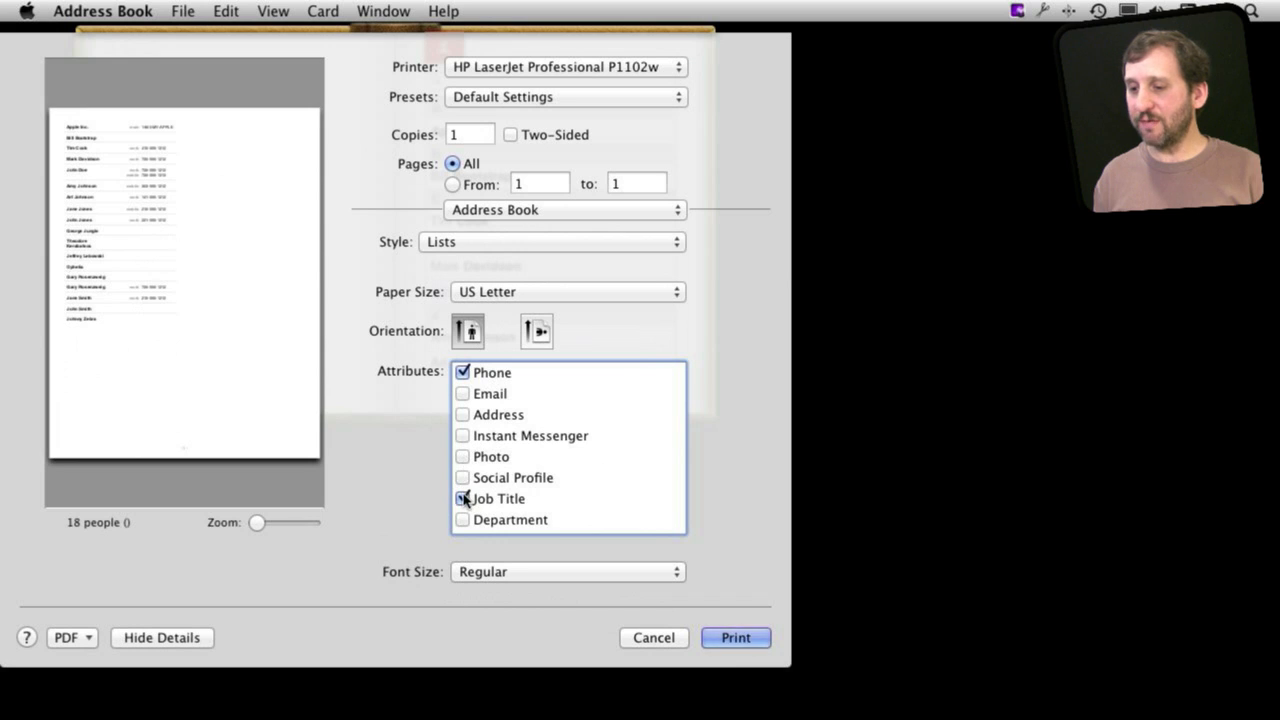
click(464, 498)
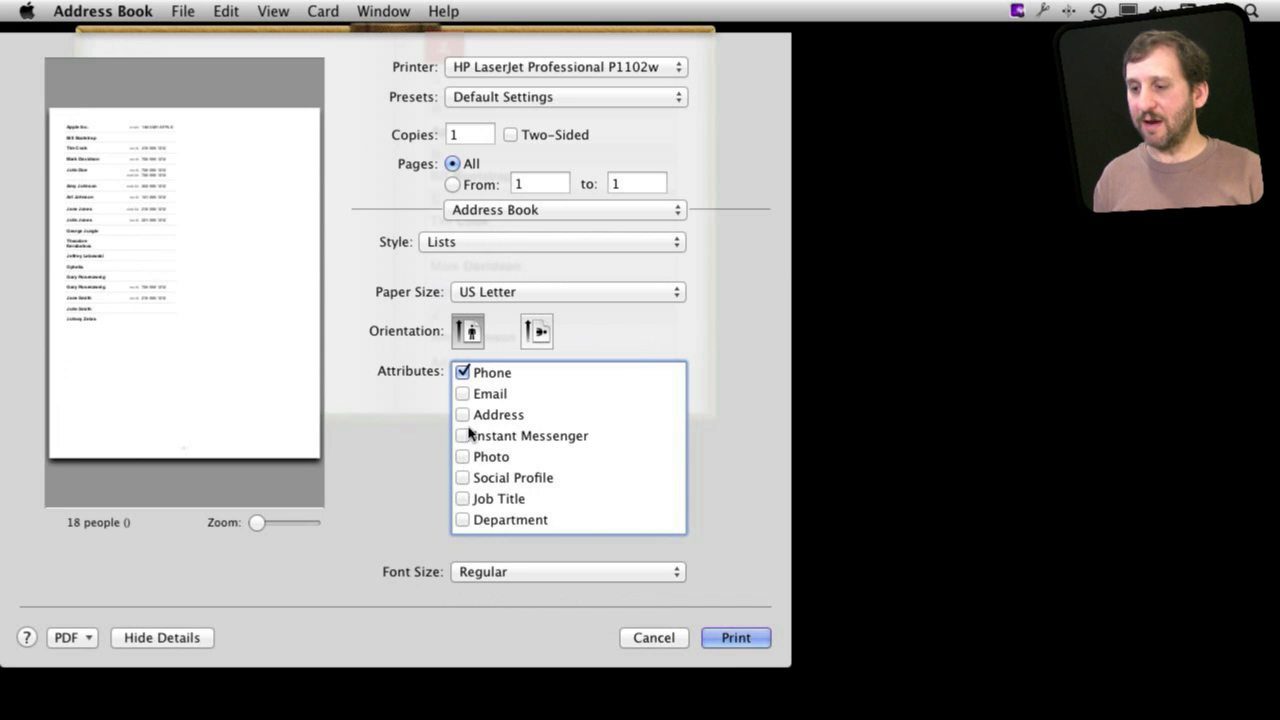
click(464, 414)
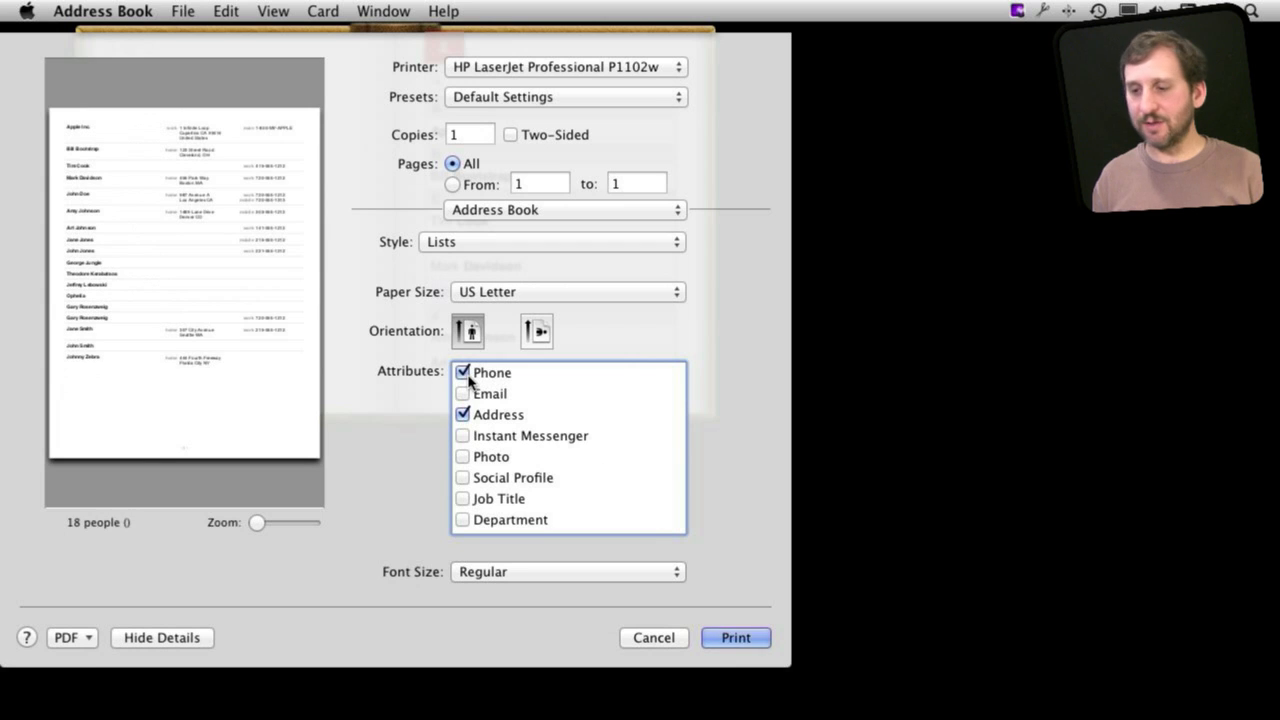
scroll(down, 3)
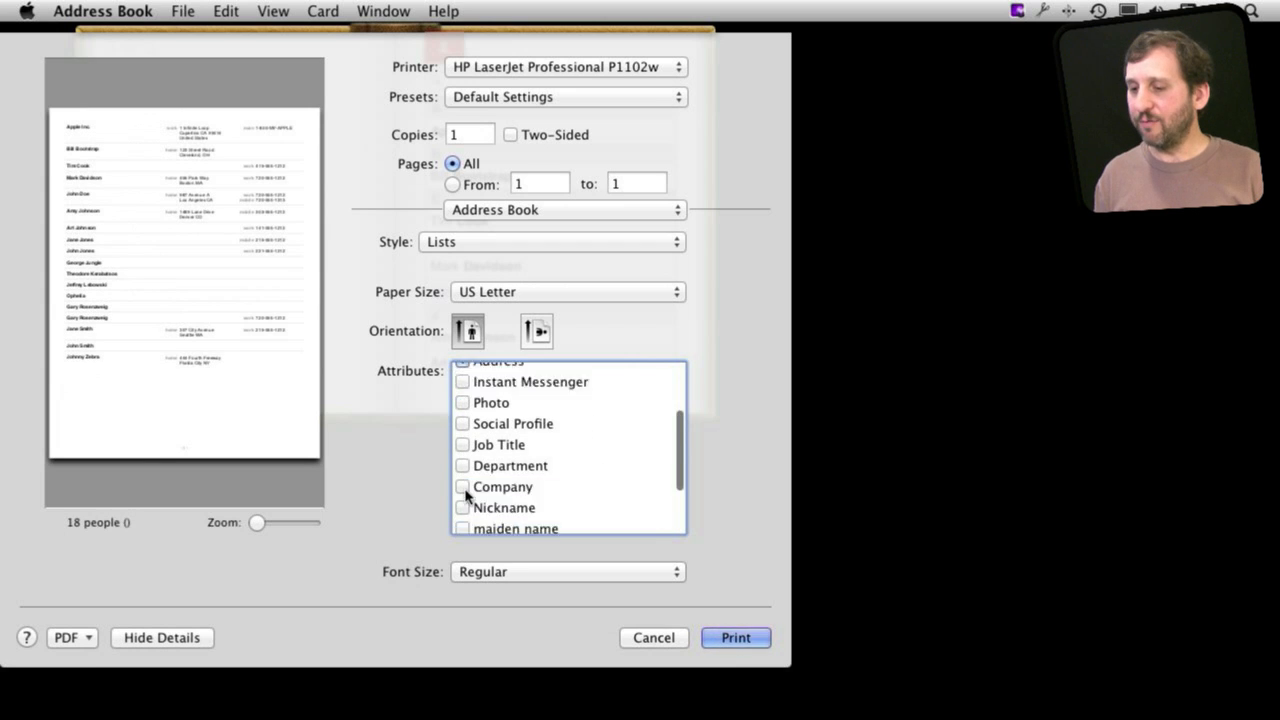
scroll(down, 3)
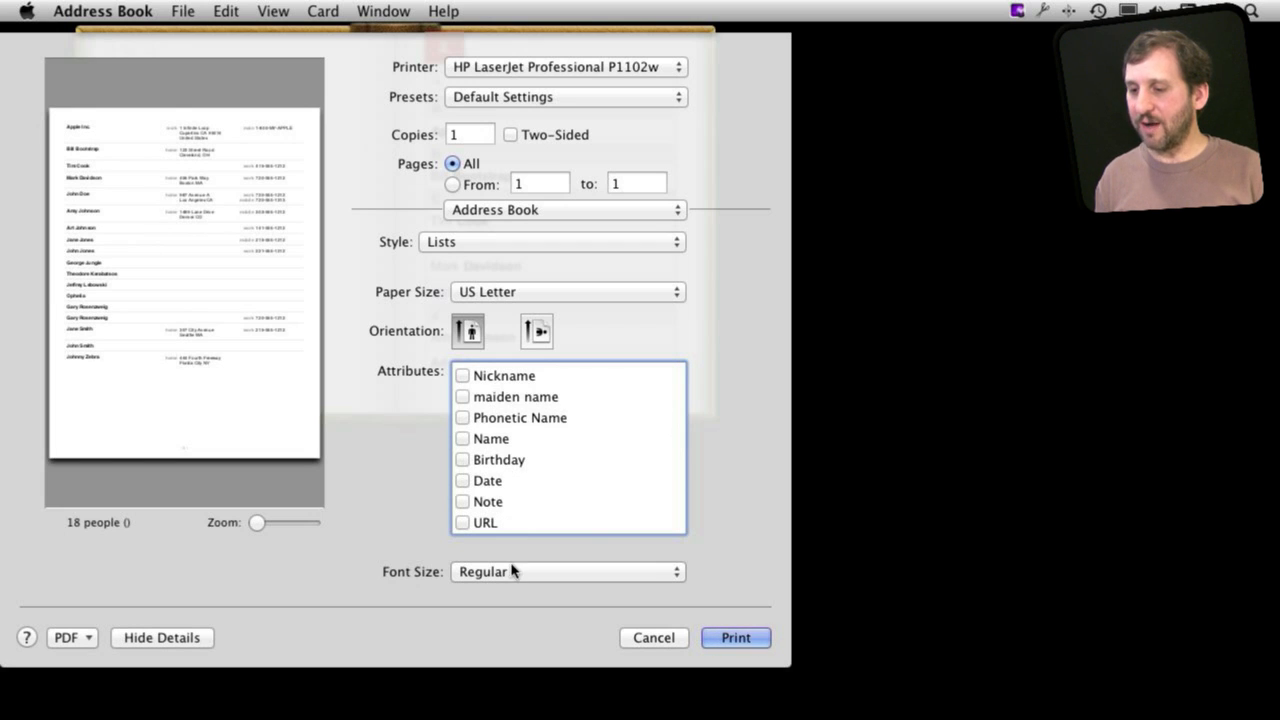
Step: Try Large font size and return the list text to Regular
click(568, 572)
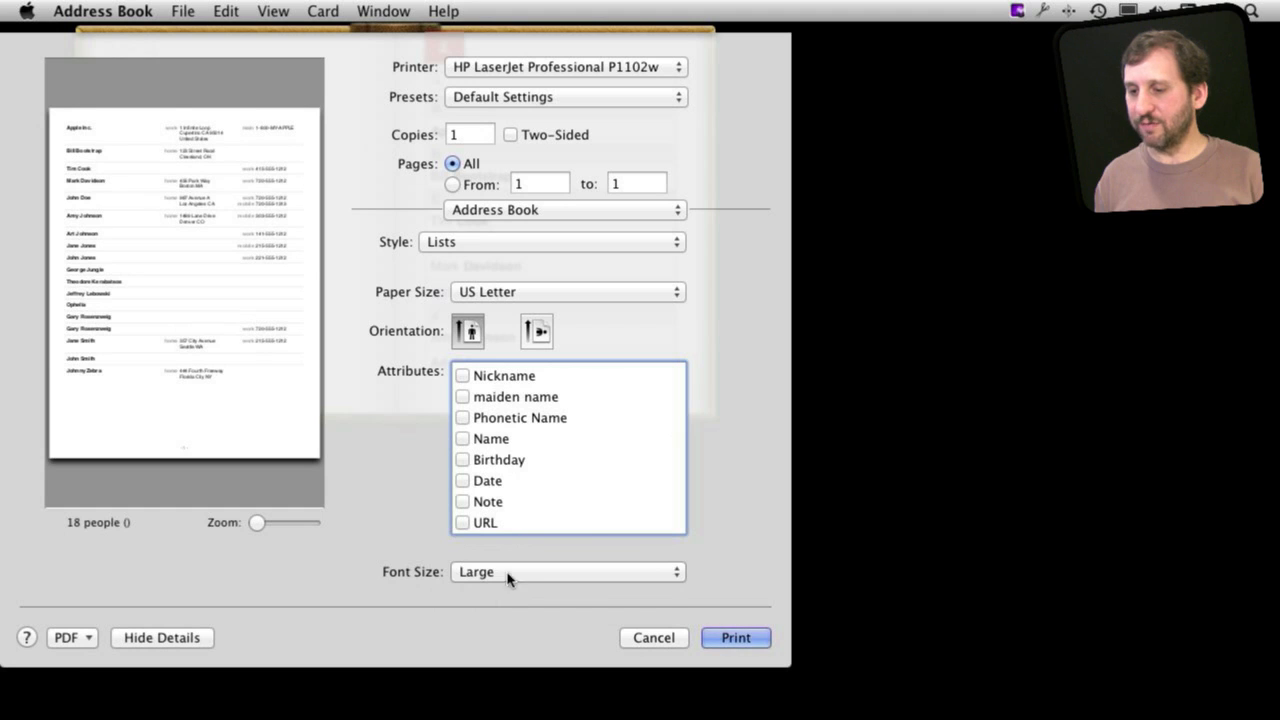
click(568, 572)
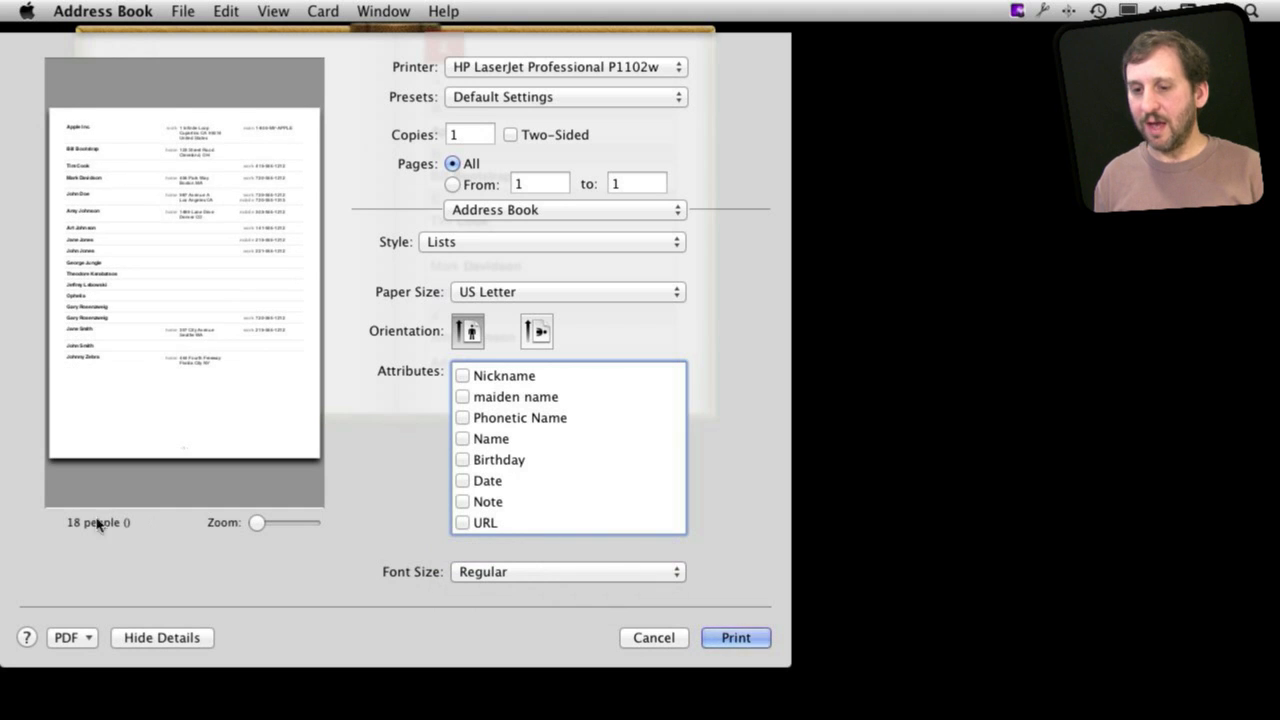
mouse_move(210, 280)
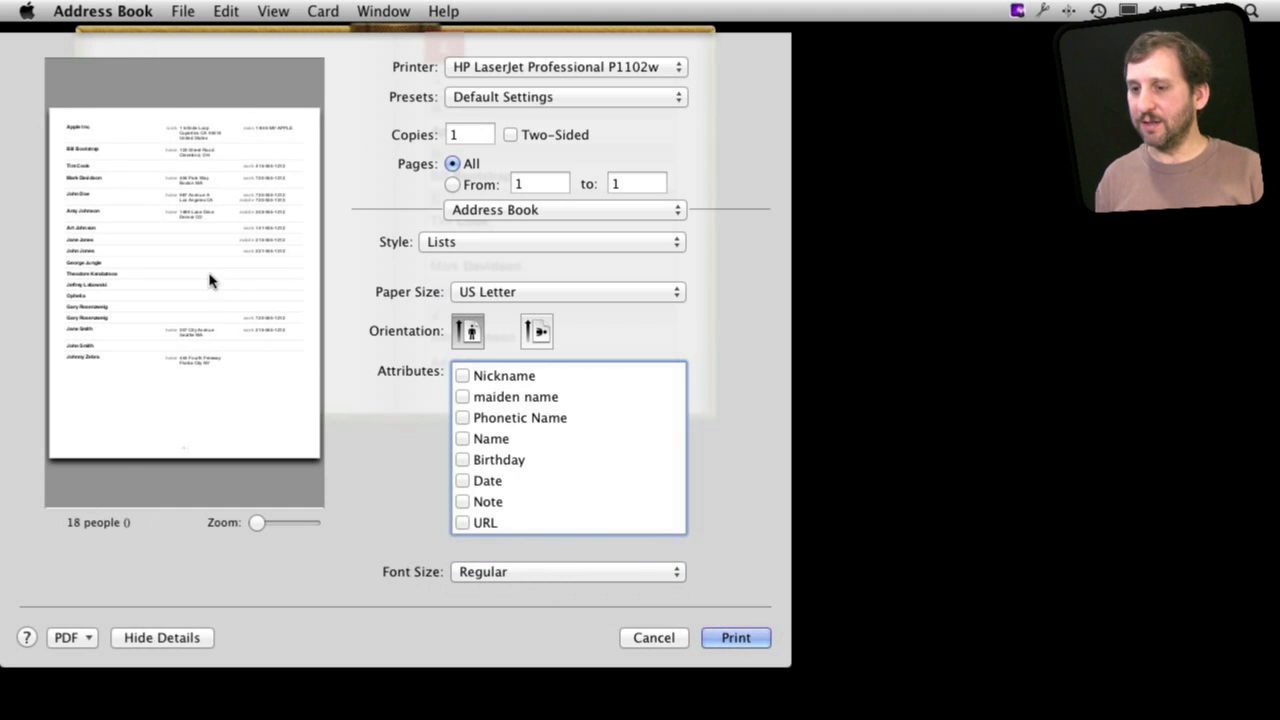
scroll(down, 3)
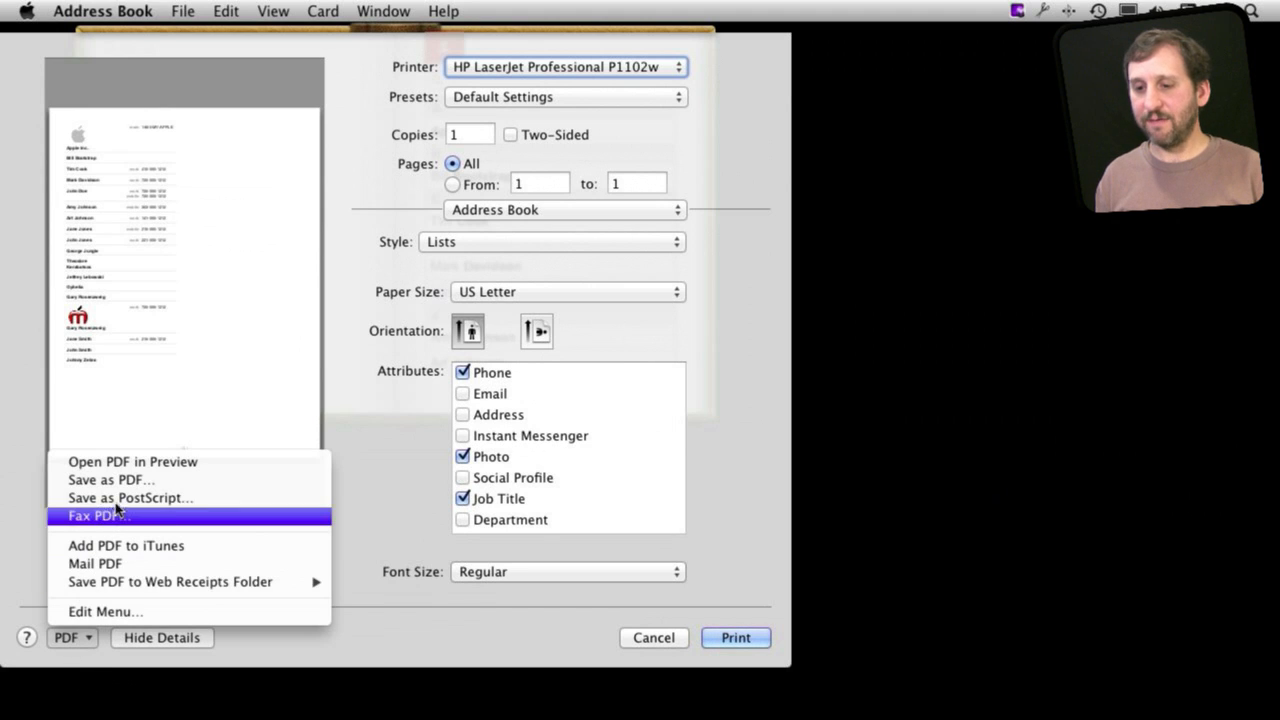
mouse_move(110, 480)
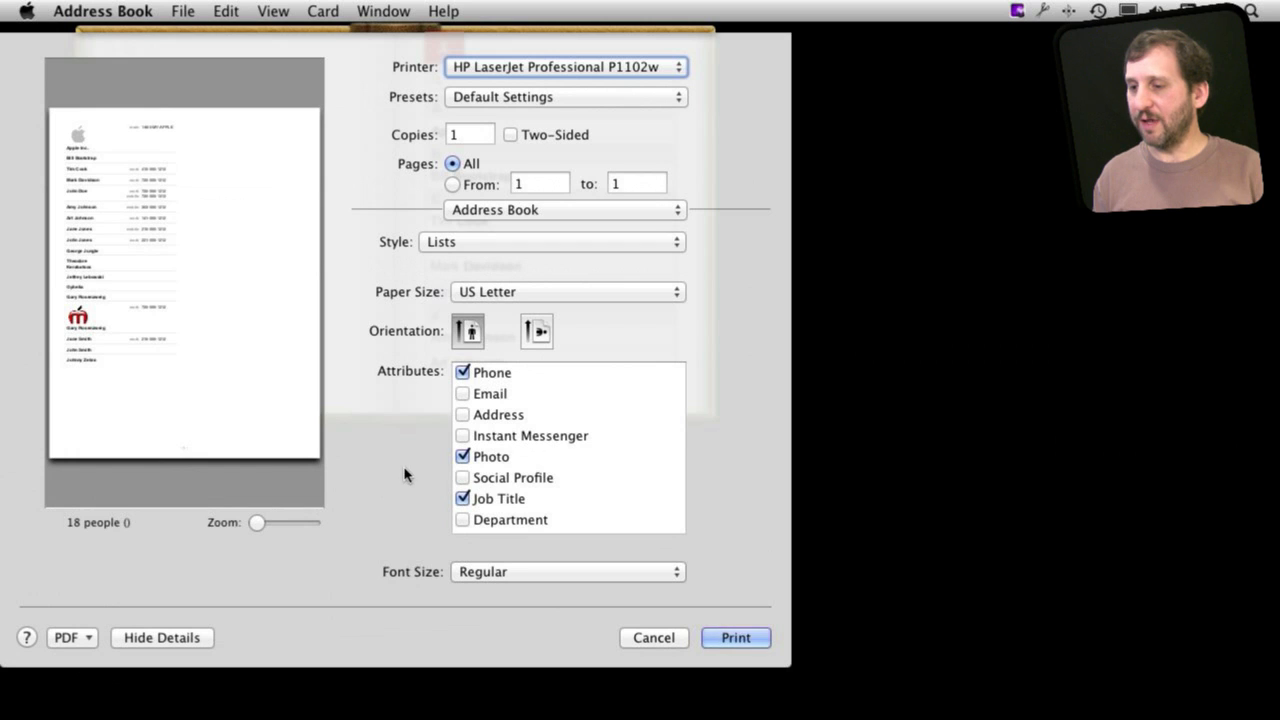
mouse_move(490, 248)
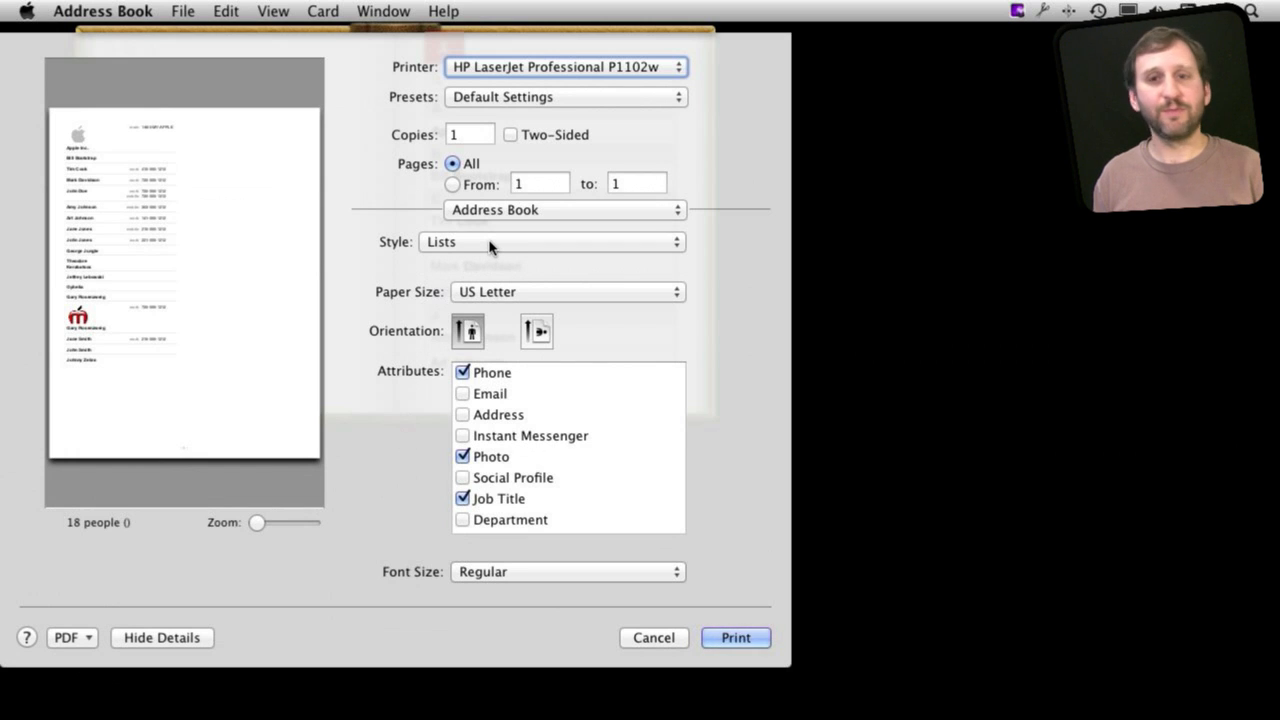
Step: Choose the Pocket Address Book style with email and social profiles left out, keeping phone
click(550, 240)
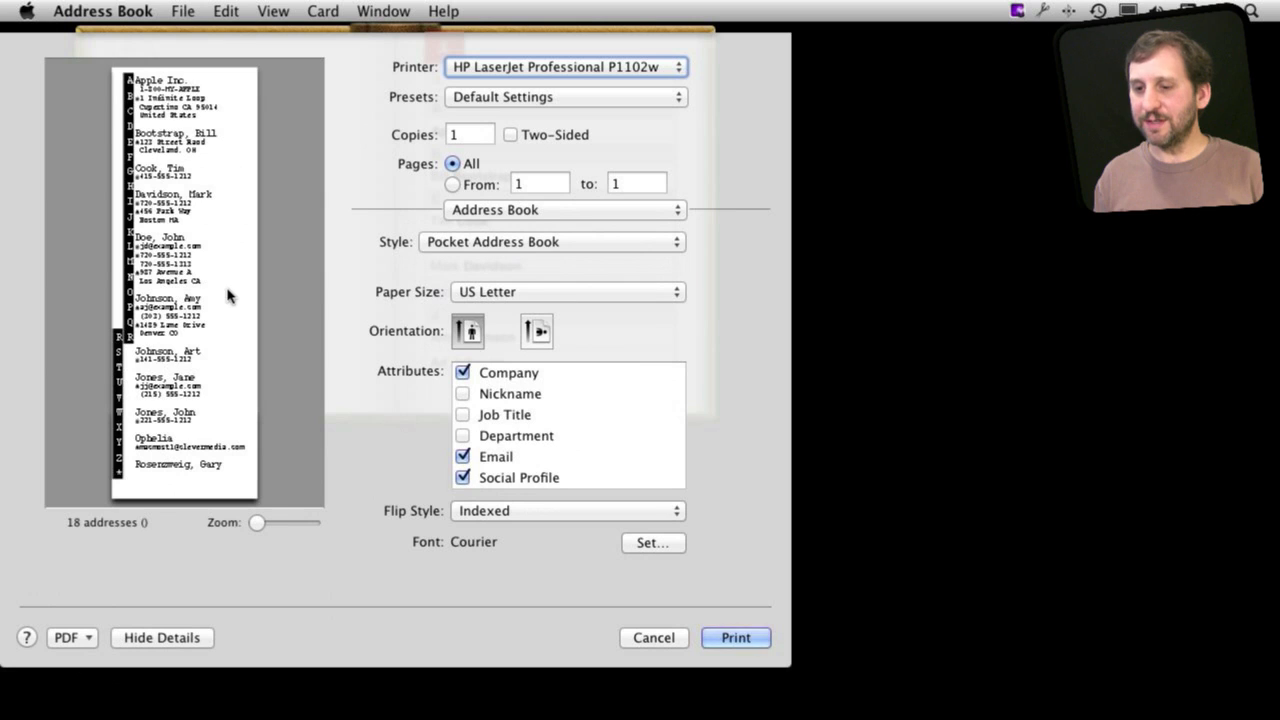
mouse_move(210, 288)
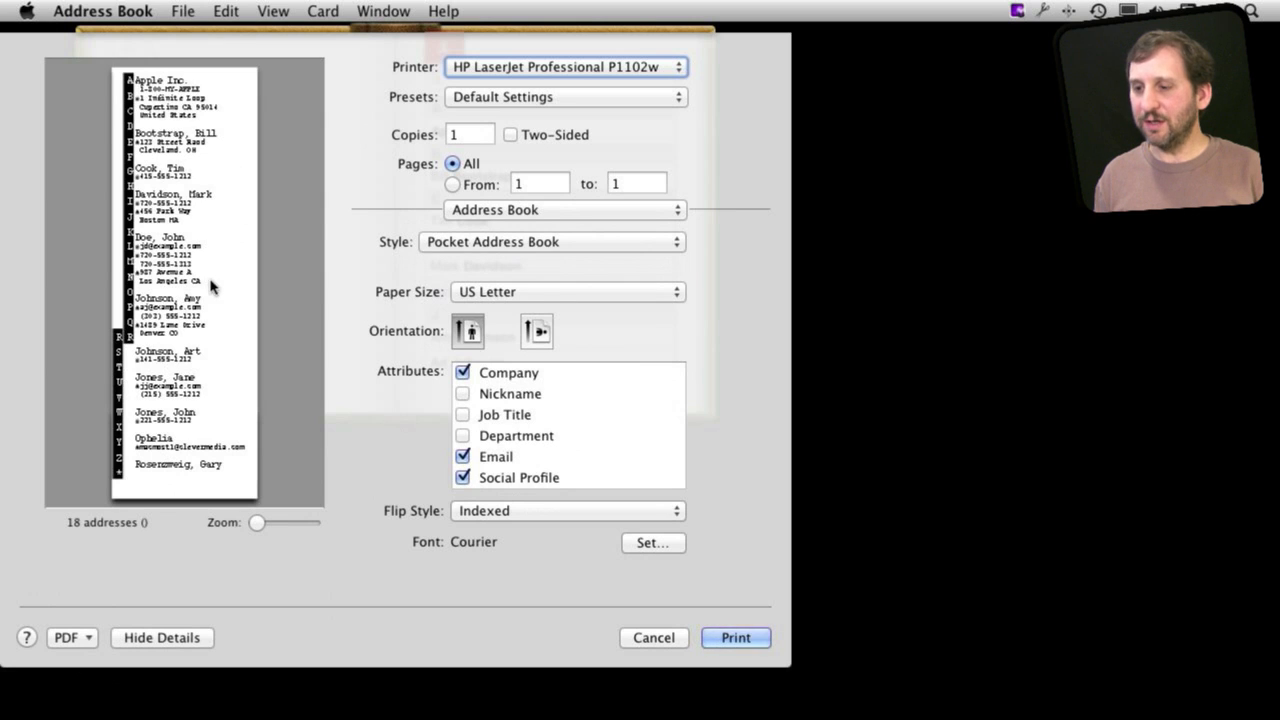
click(462, 456)
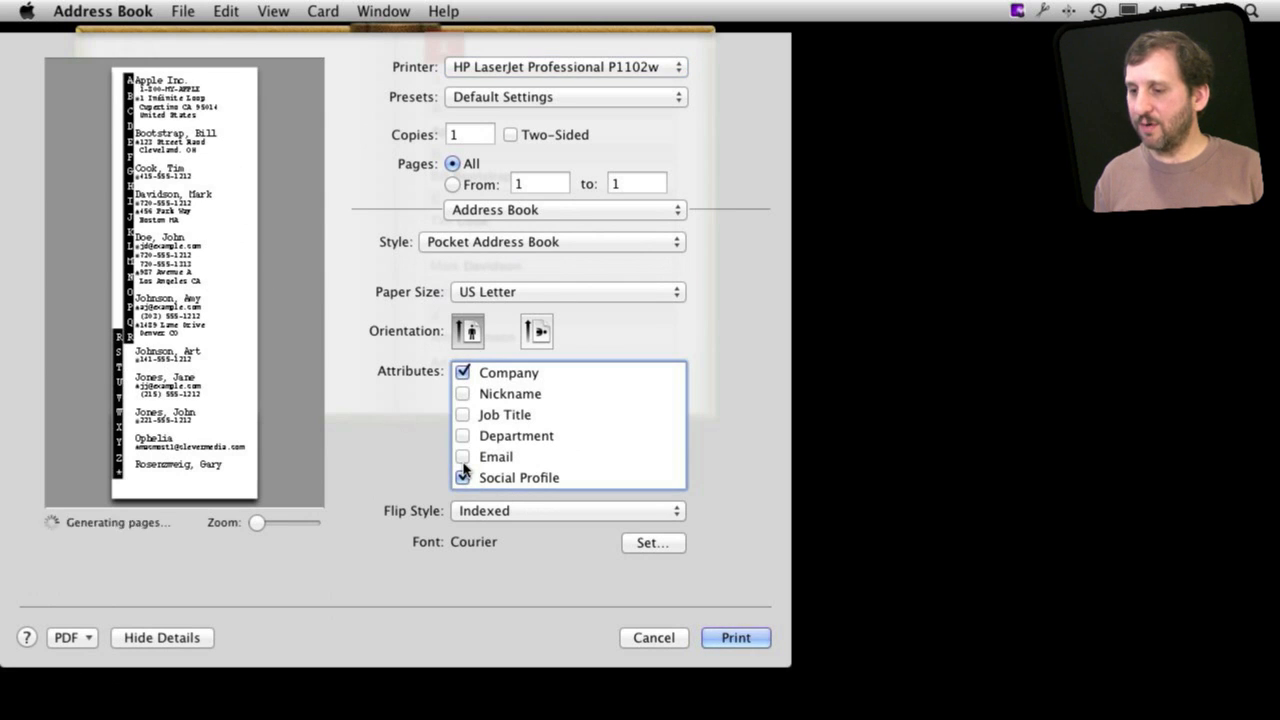
click(464, 370)
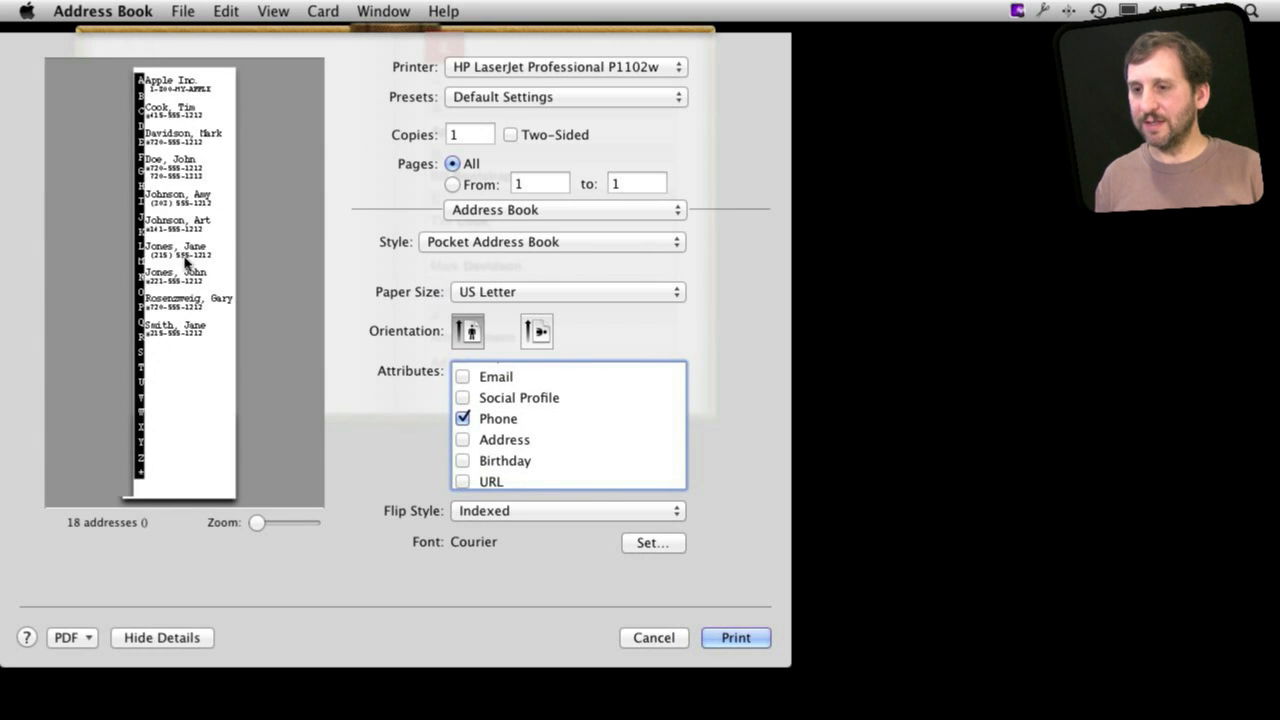
Step: Keep US Letter paper and try the Compact flip style before restoring Indexed
click(568, 292)
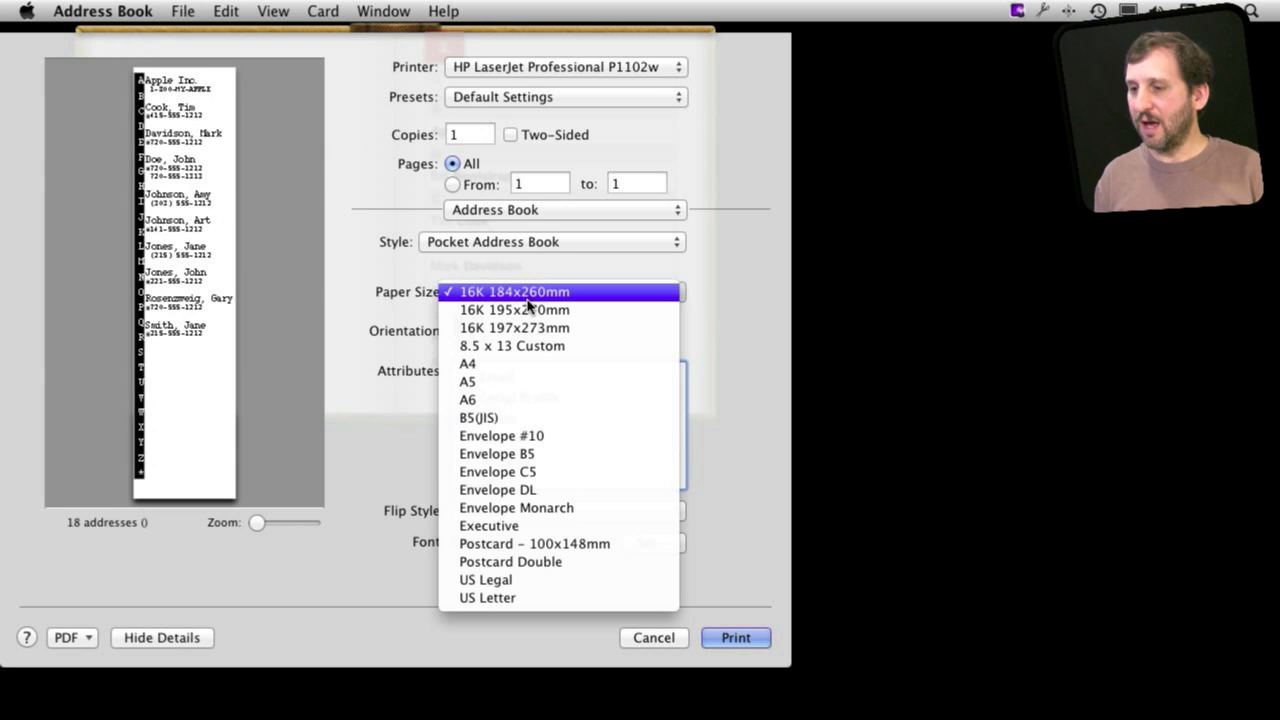
click(488, 596)
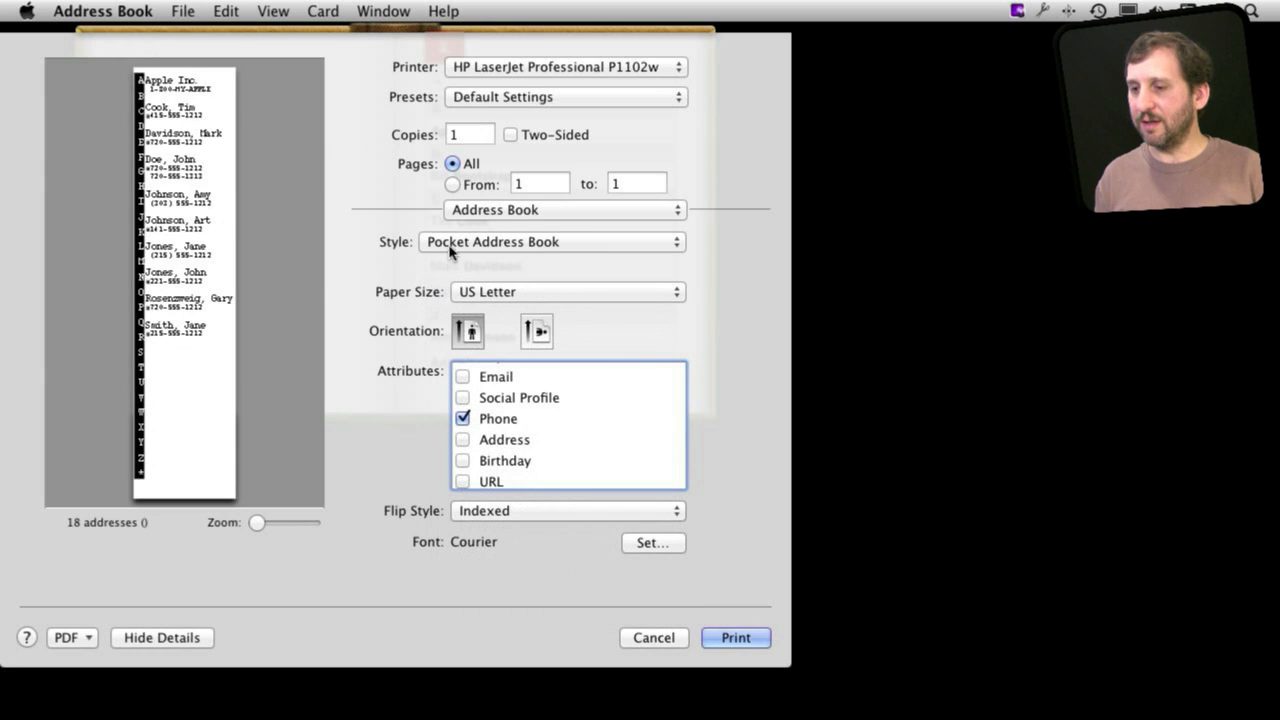
mouse_move(196, 336)
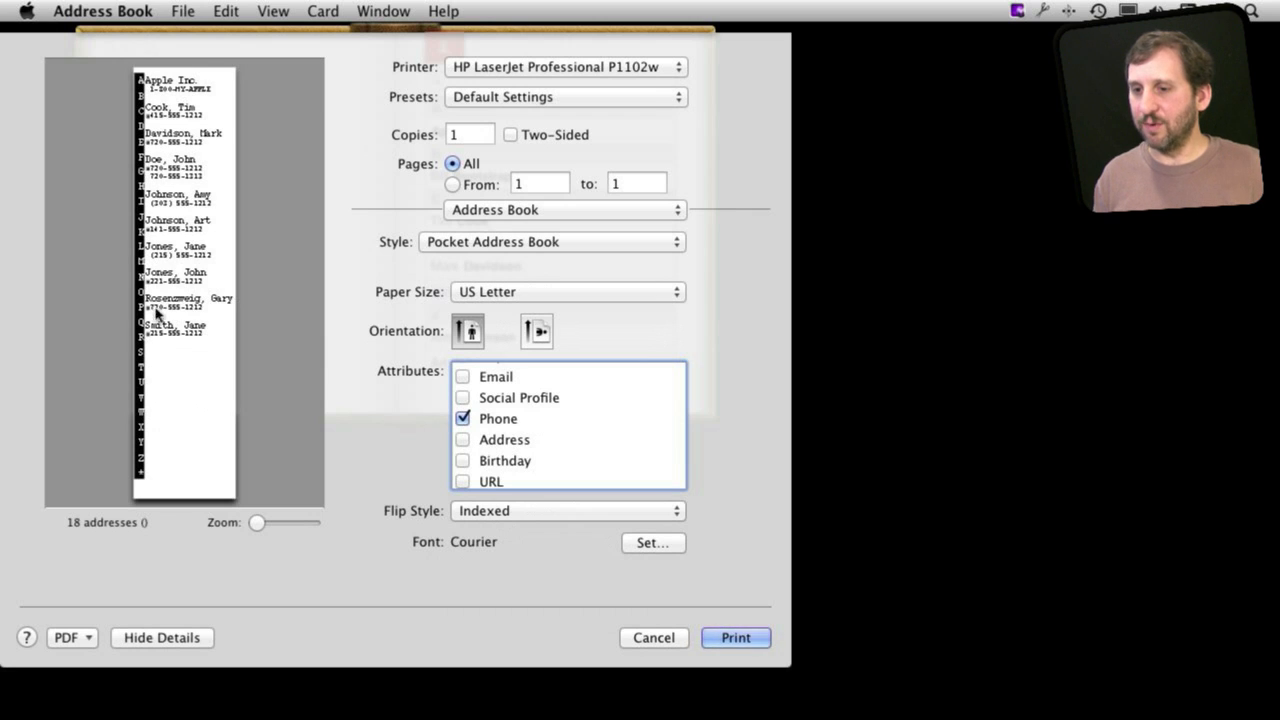
click(568, 510)
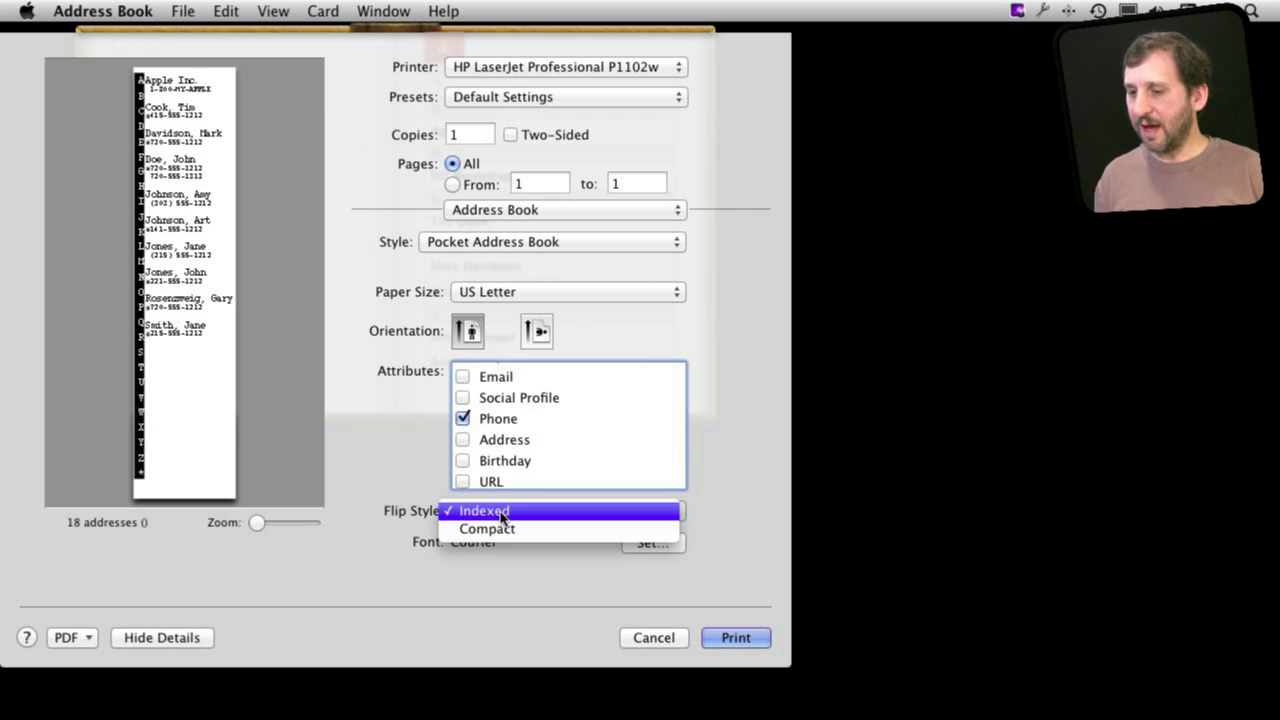
click(488, 528)
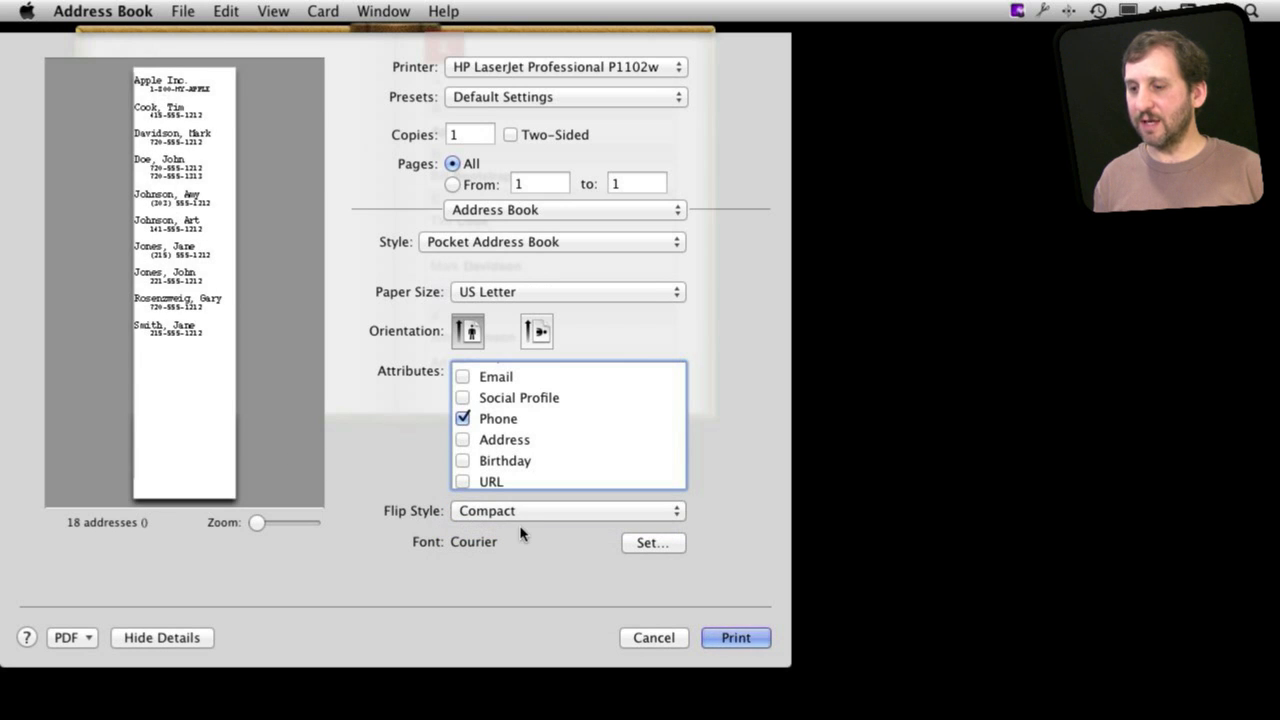
click(568, 510)
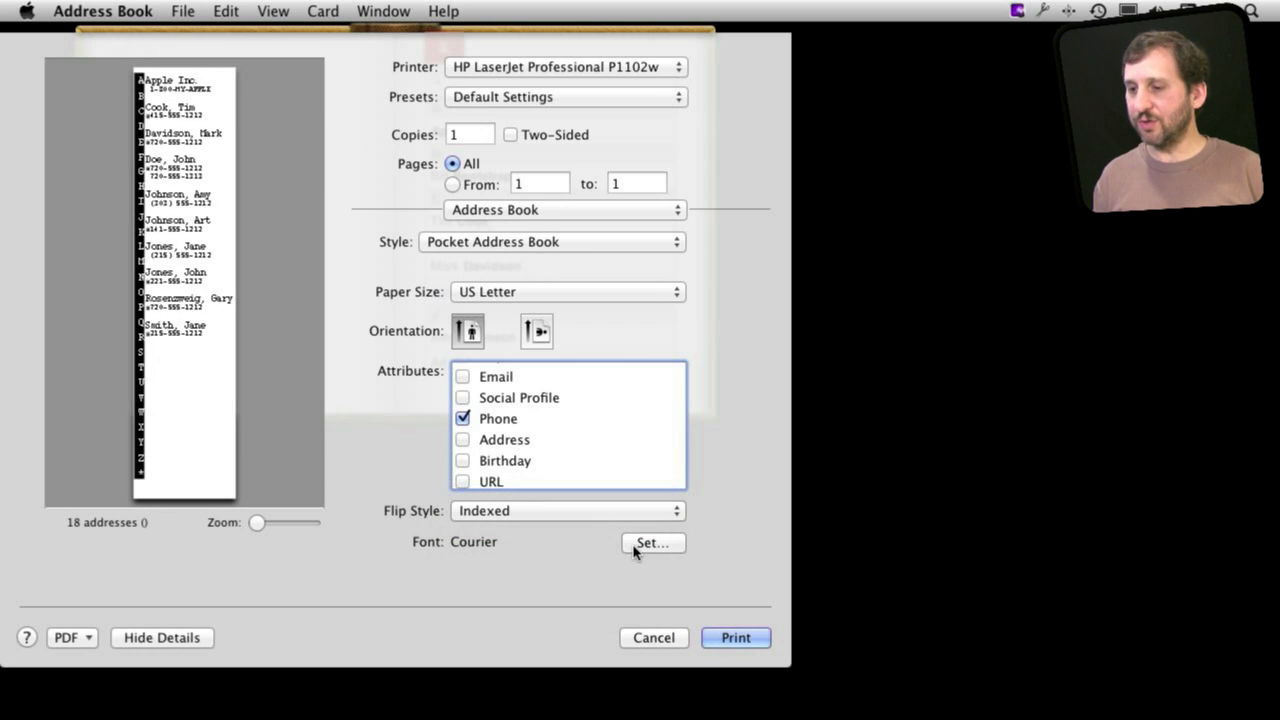
Step: Preview the pocket book in landscape, then return it to portrait
click(536, 330)
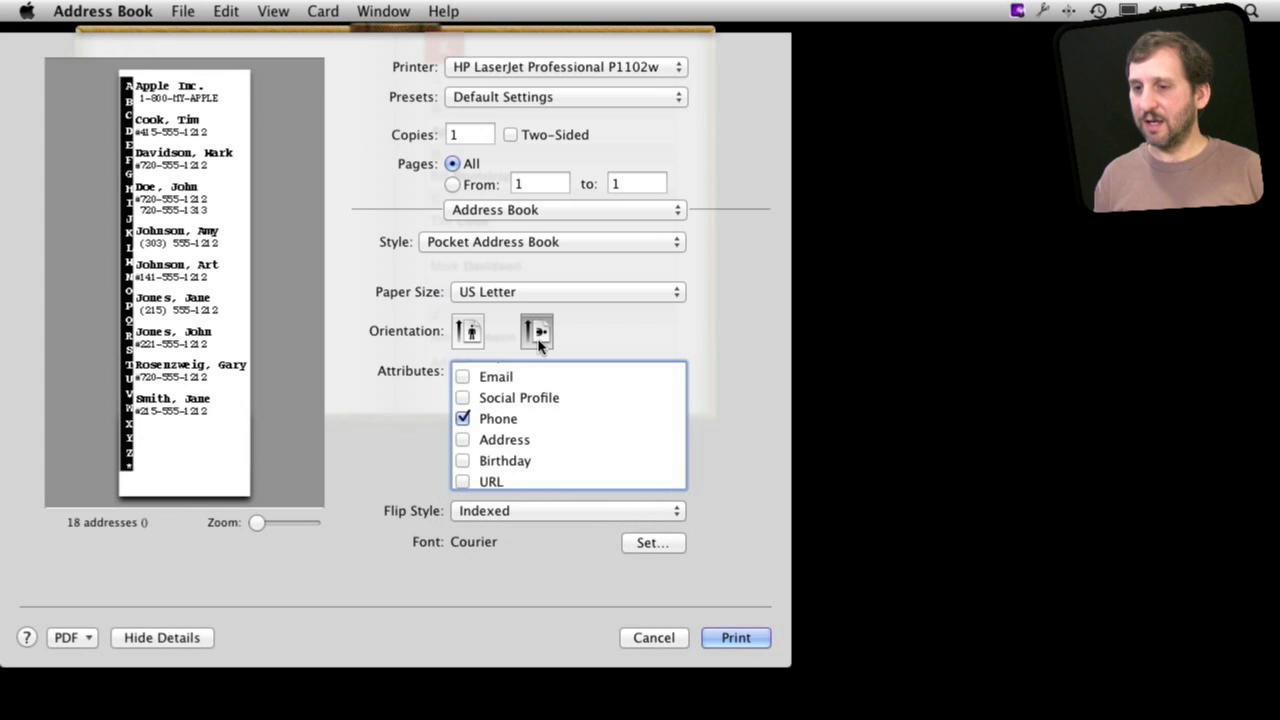
click(468, 332)
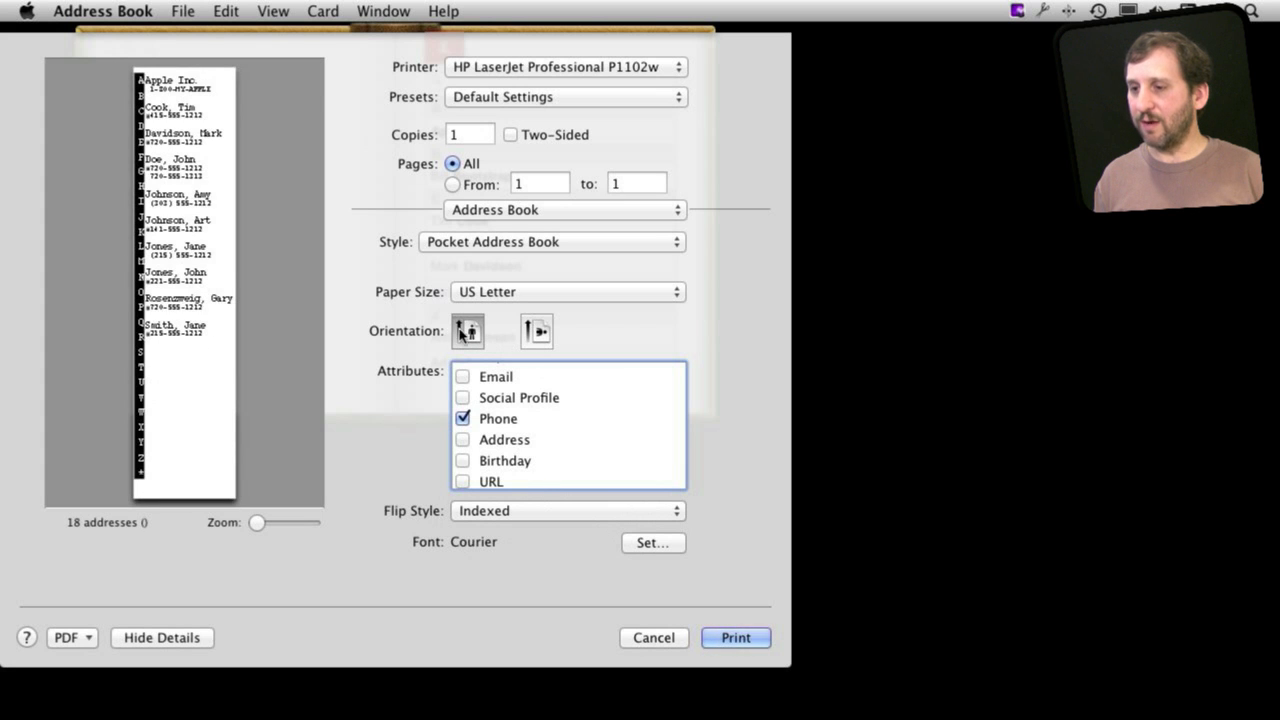